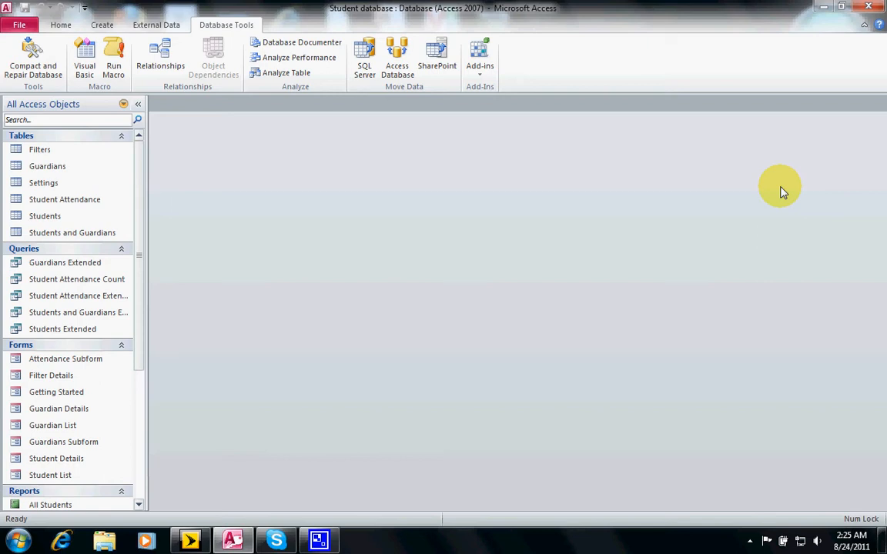
mouse_move(576, 218)
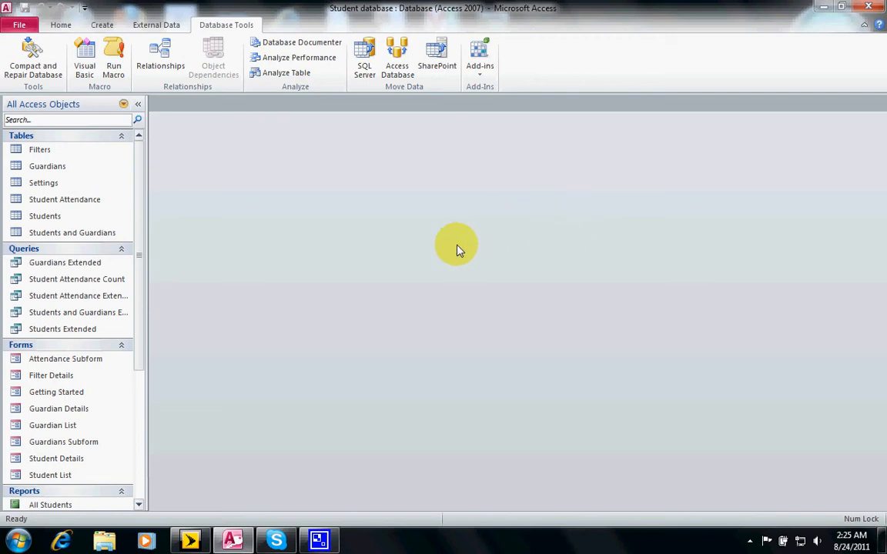
mouse_move(144, 329)
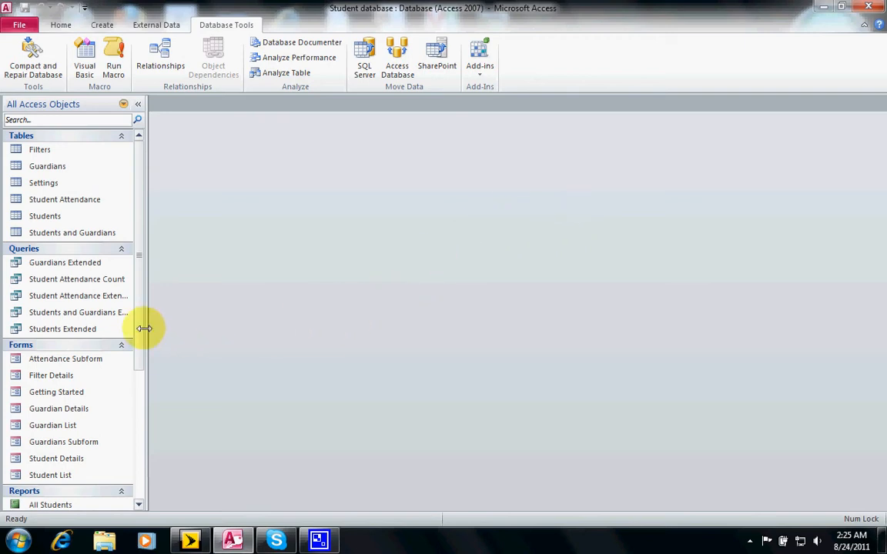
- Open the Student Details form for data entry and move to the second student record
scroll("down", 3)
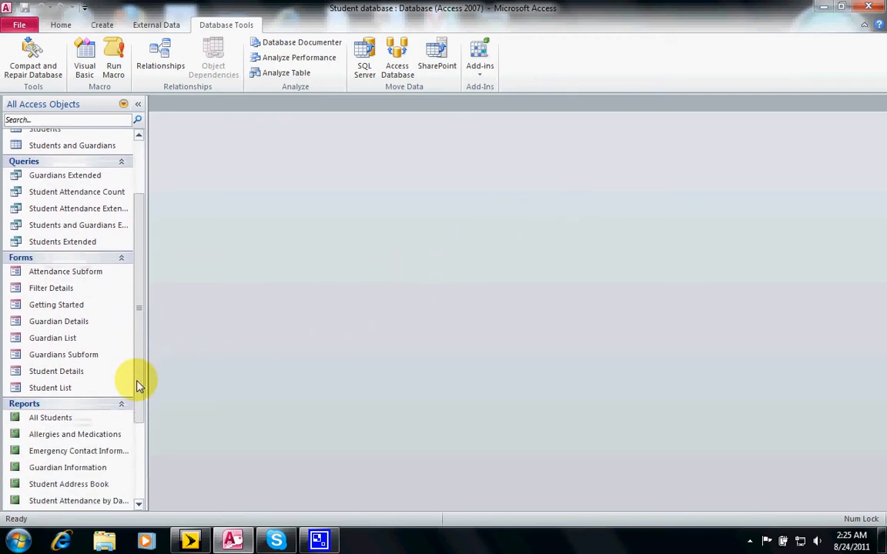
left_click(56, 371)
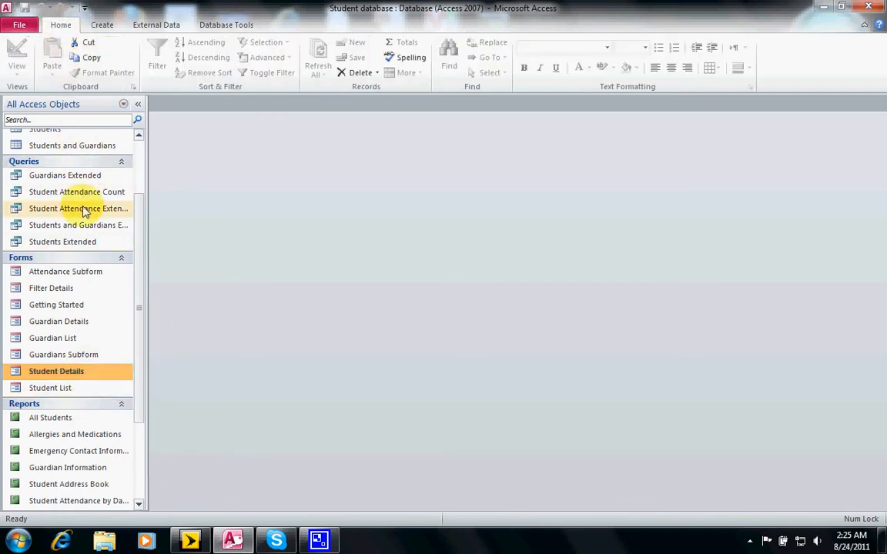
right_click(56, 371)
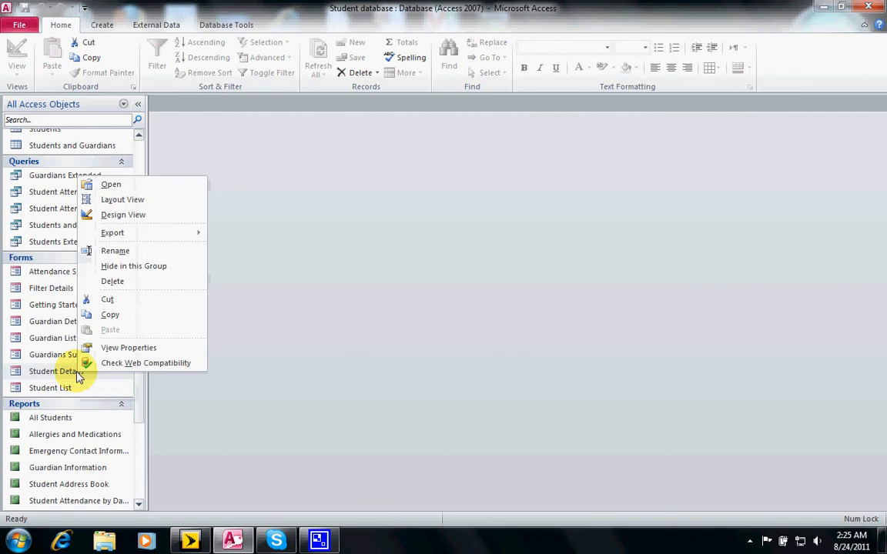
mouse_move(131, 214)
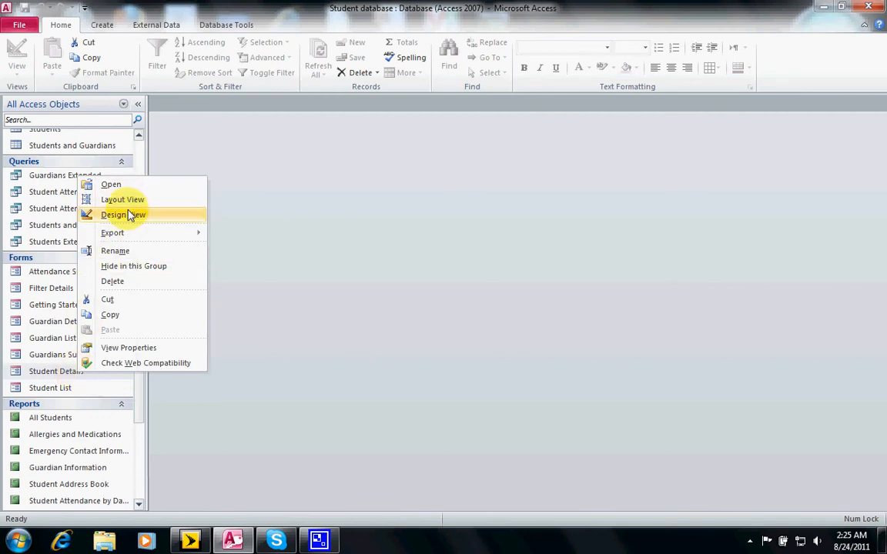
left_click(123, 215)
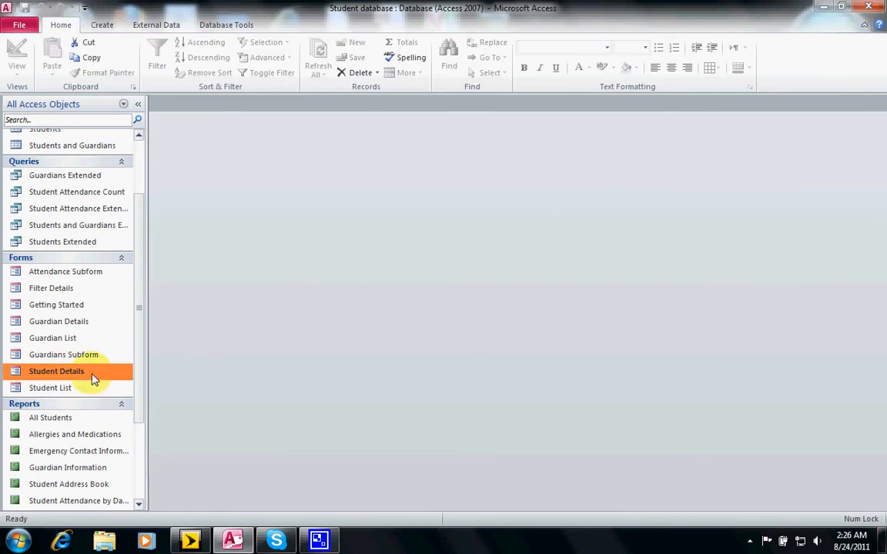
right_click(56, 371)
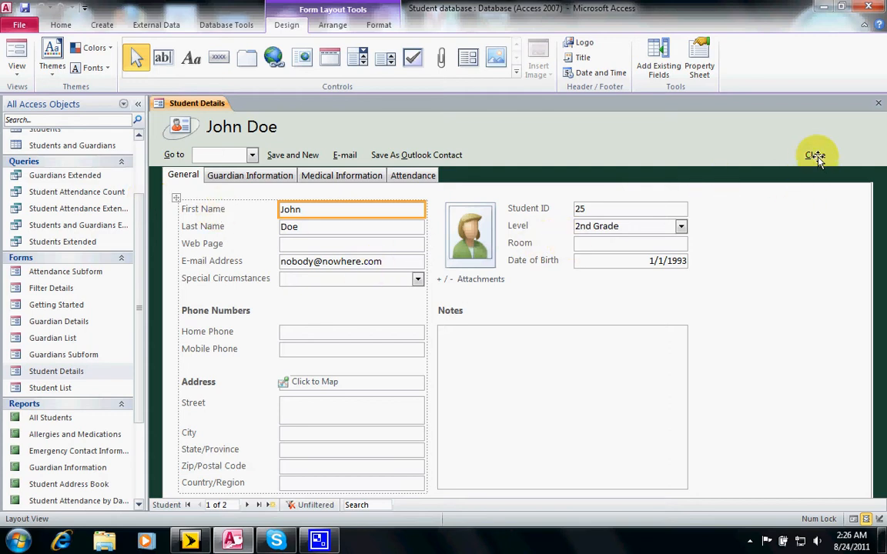
mouse_move(878, 104)
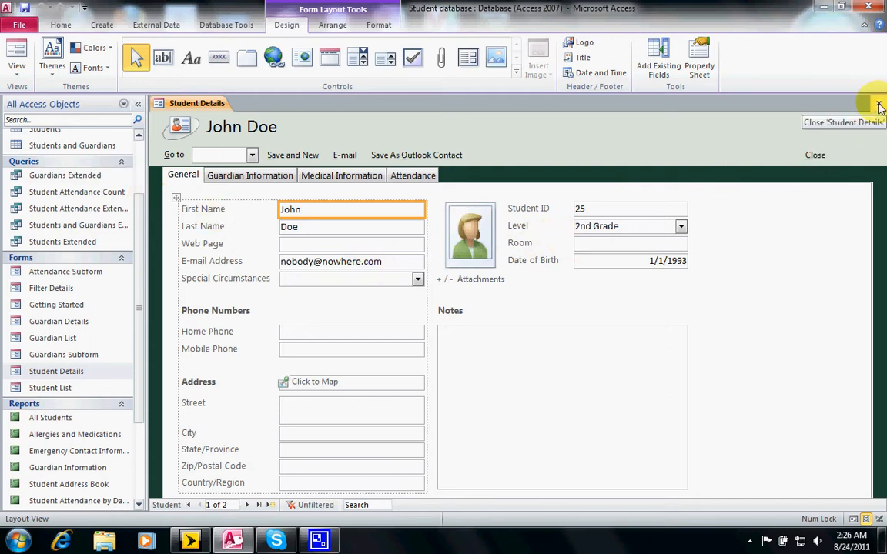
left_click(881, 108)
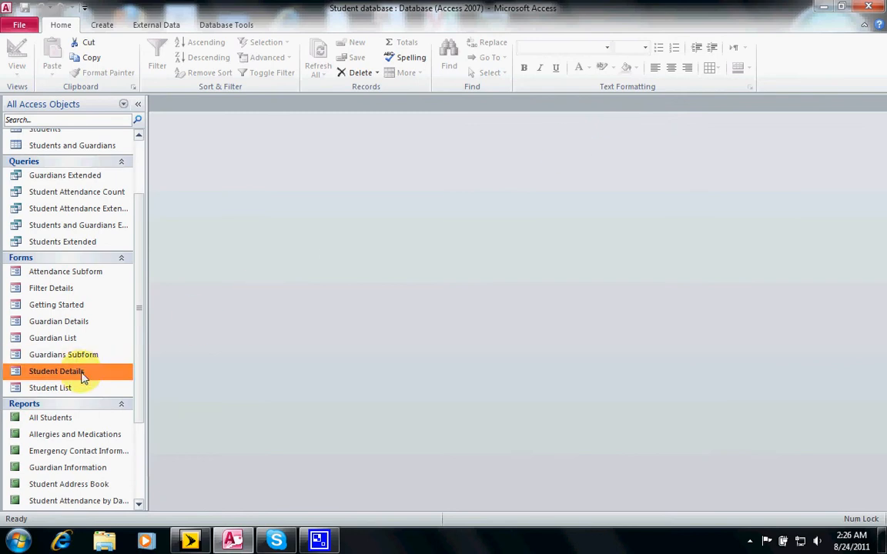
double_click(55, 371)
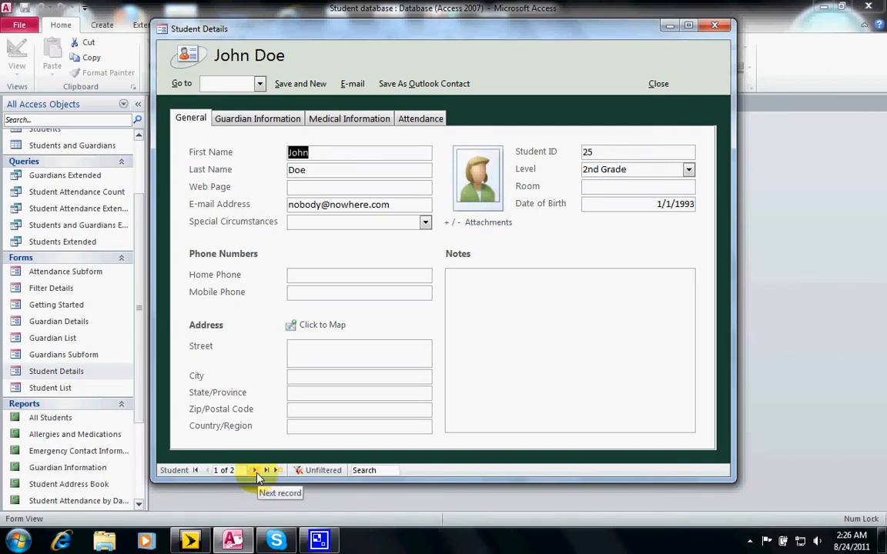
left_click(255, 470)
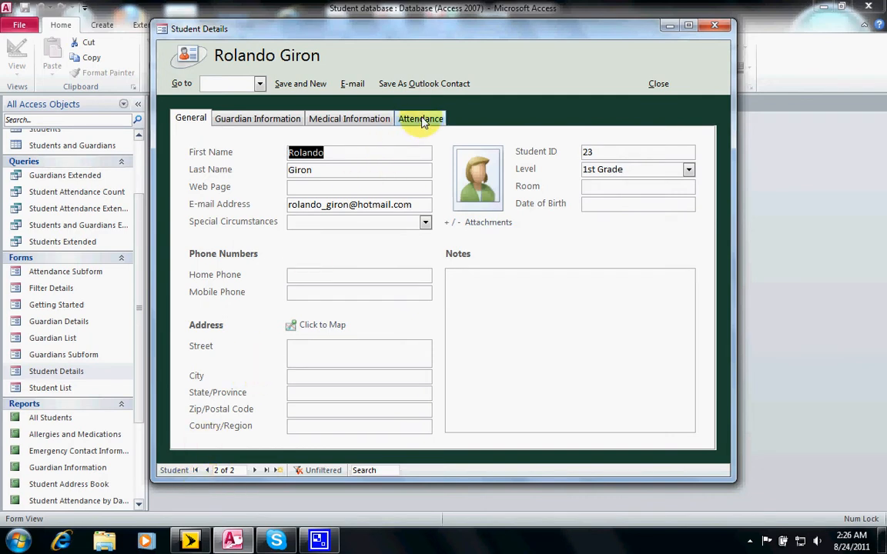
left_click(420, 117)
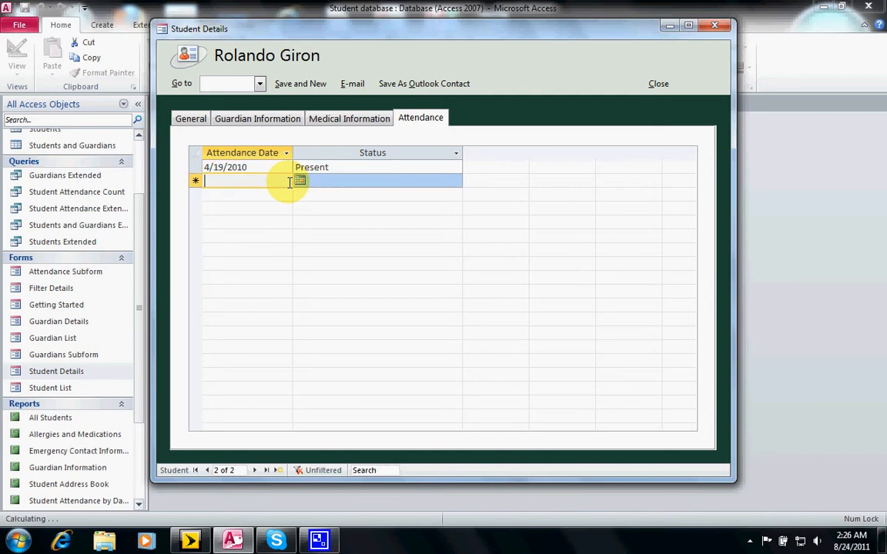
left_click(300, 180)
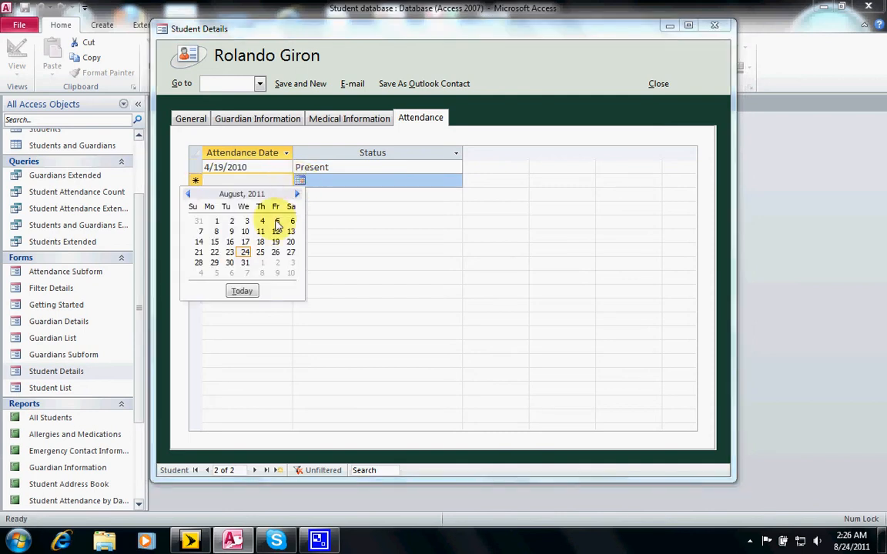
left_click(245, 252)
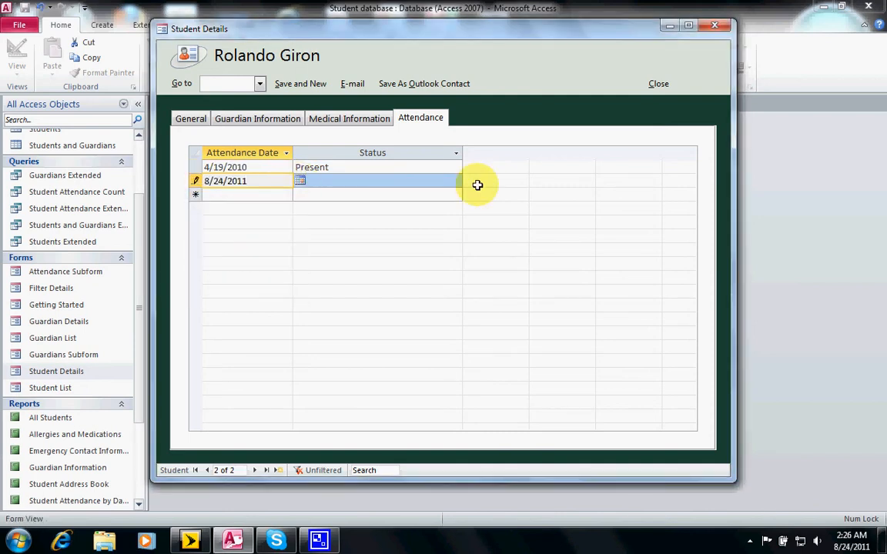
left_click(454, 181)
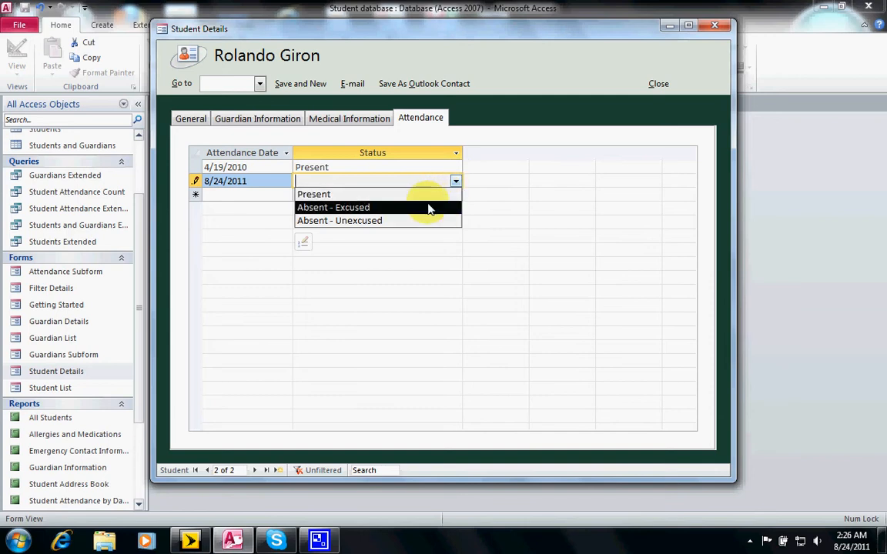
left_click(339, 220)
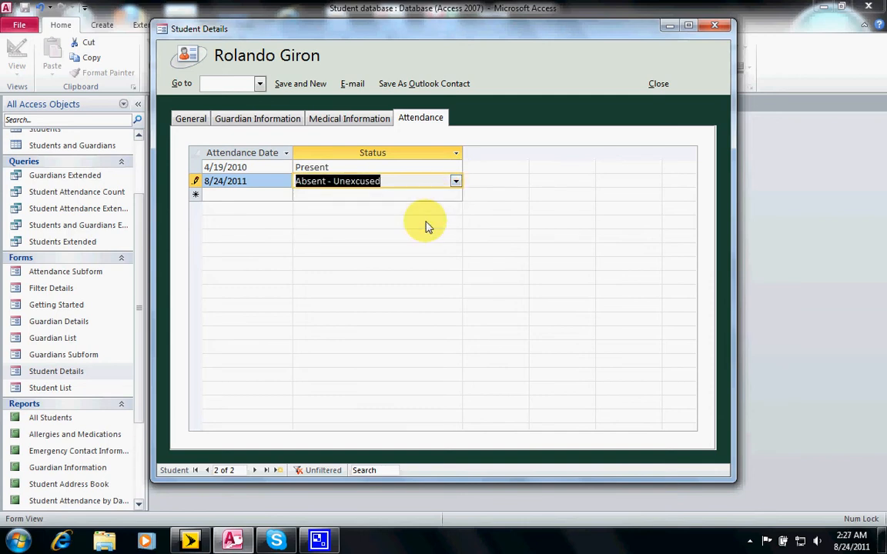
mouse_move(350, 162)
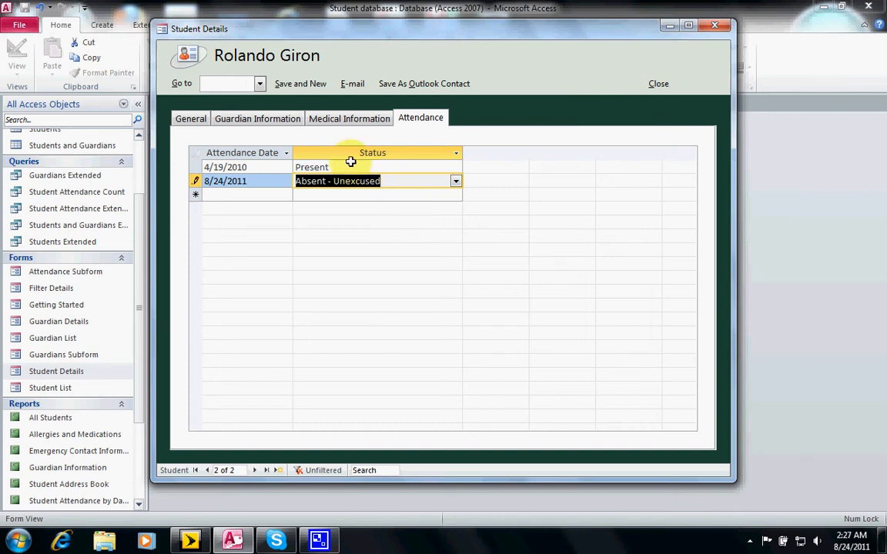
- Return to John Doe's record and show his attendance with 8/24/2011 marked Present
left_click(191, 118)
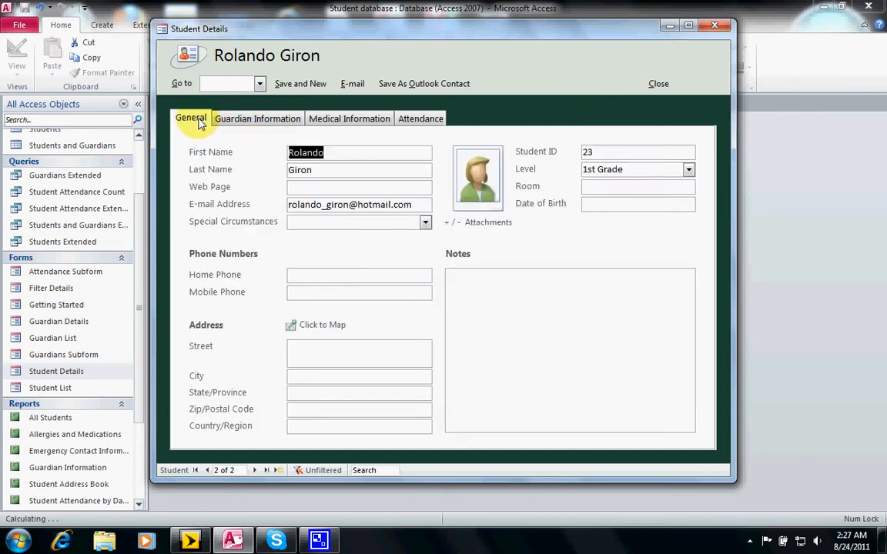
left_click(197, 470)
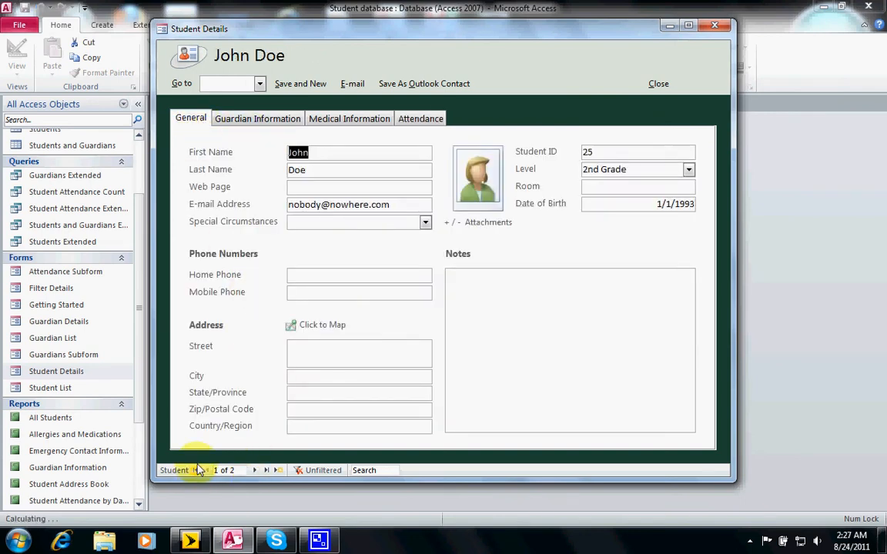
left_click(420, 118)
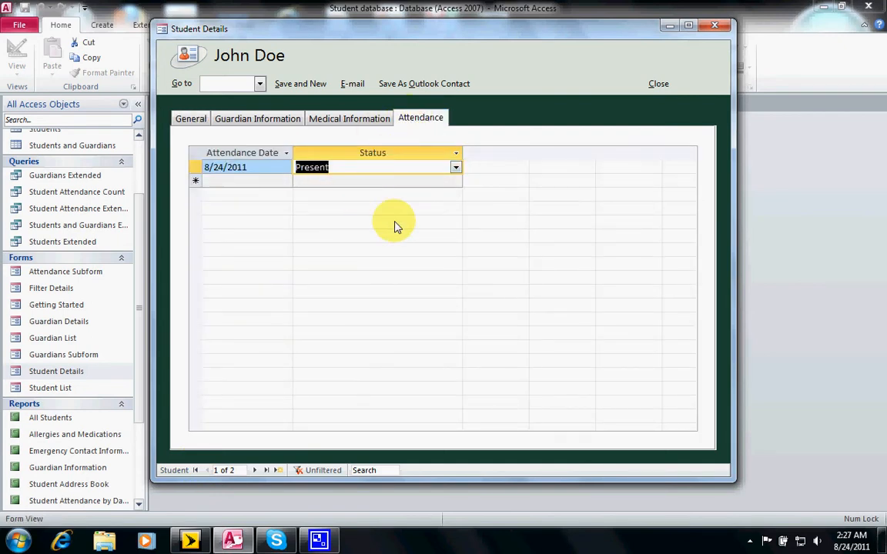
mouse_move(529, 214)
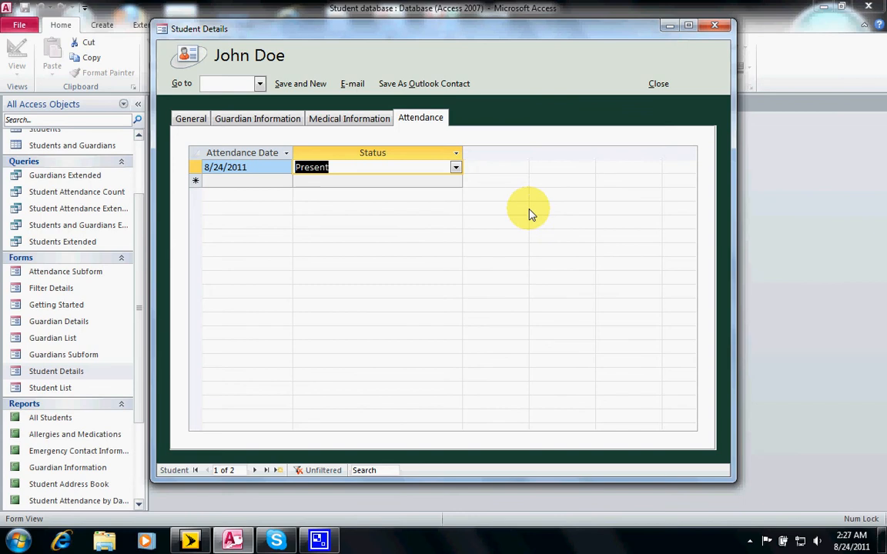
mouse_move(681, 42)
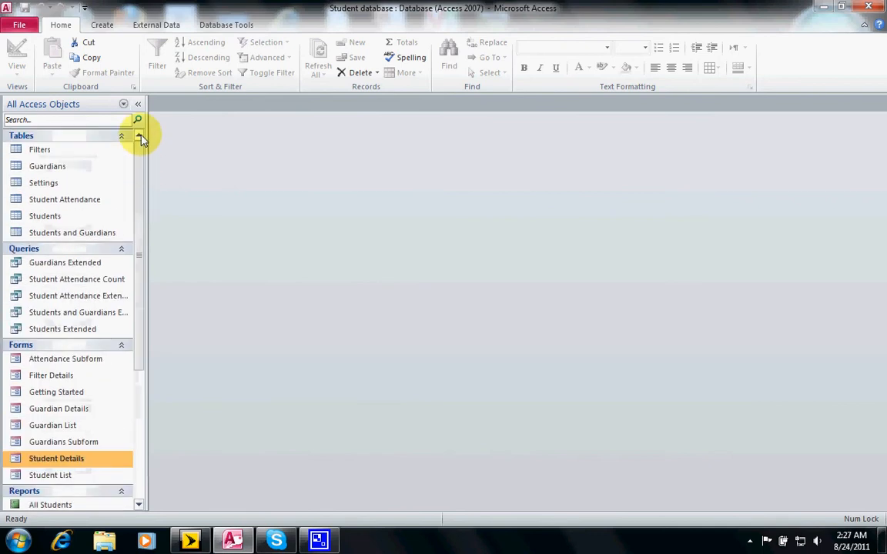
- Open the Student Attendance table to confirm its three entries, then close it
right_click(65, 200)
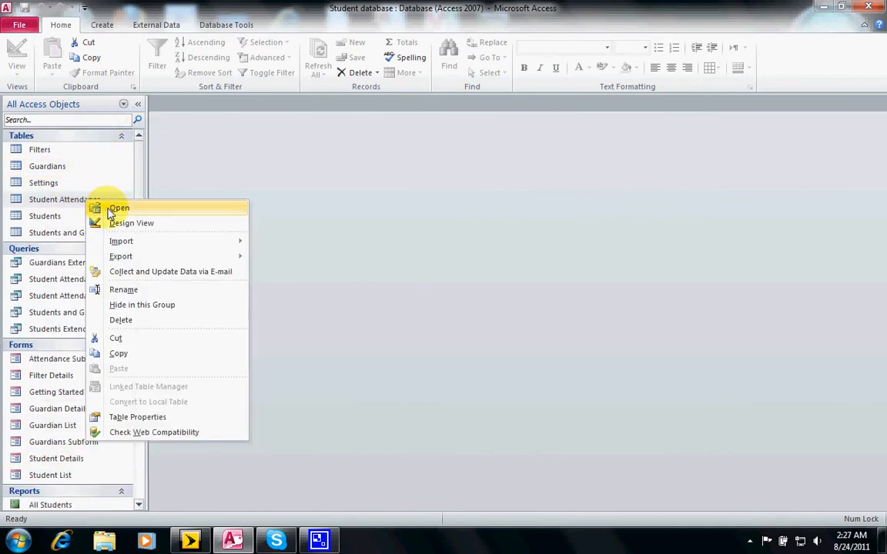
left_click(119, 208)
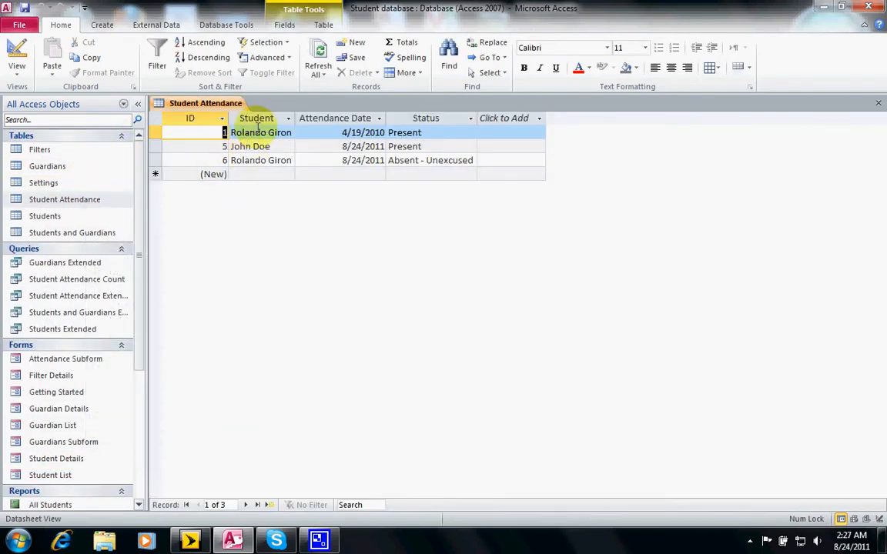
left_click(250, 146)
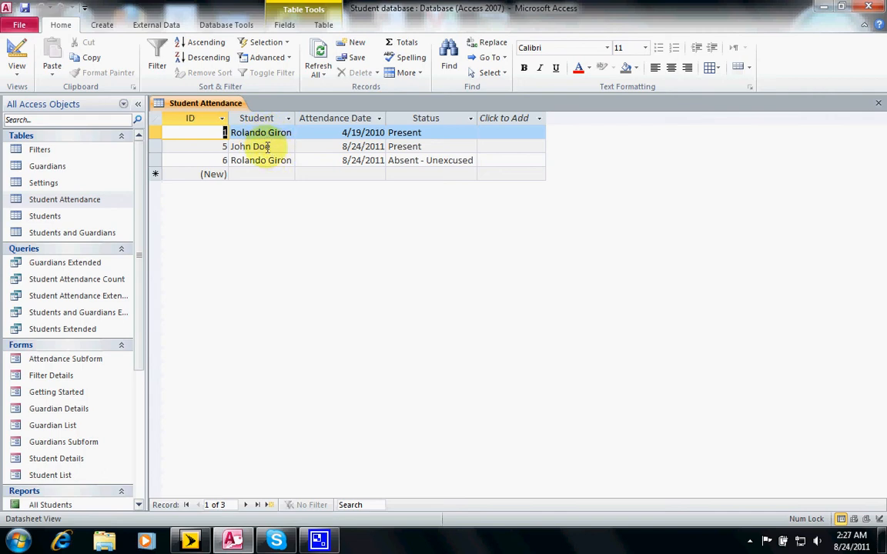
mouse_move(431, 155)
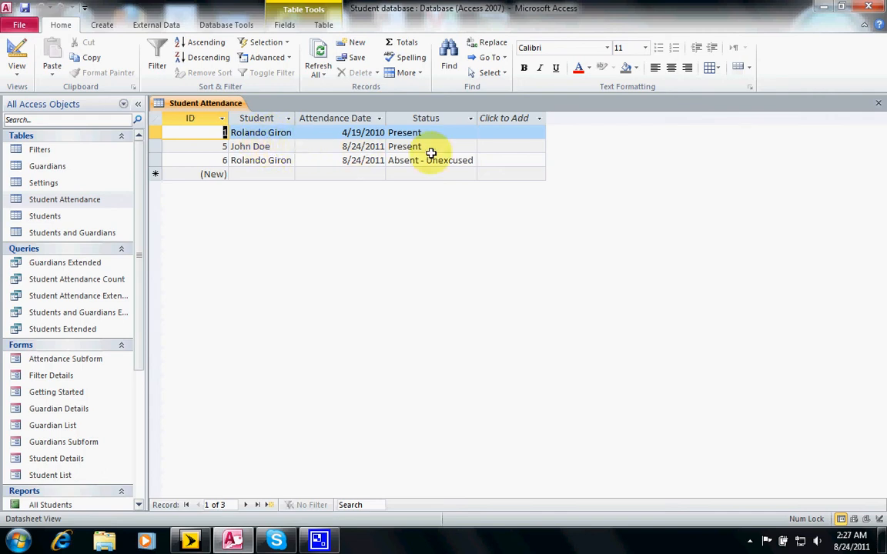
mouse_move(858, 71)
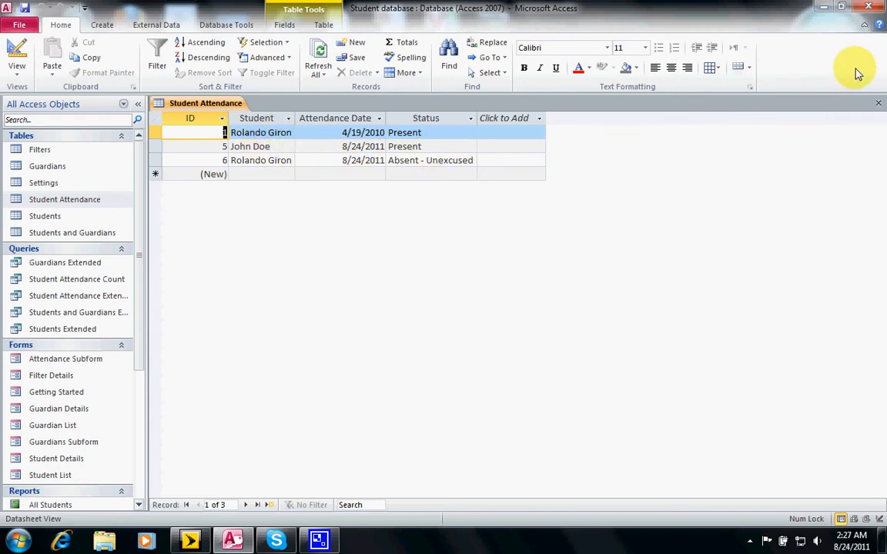
mouse_move(879, 107)
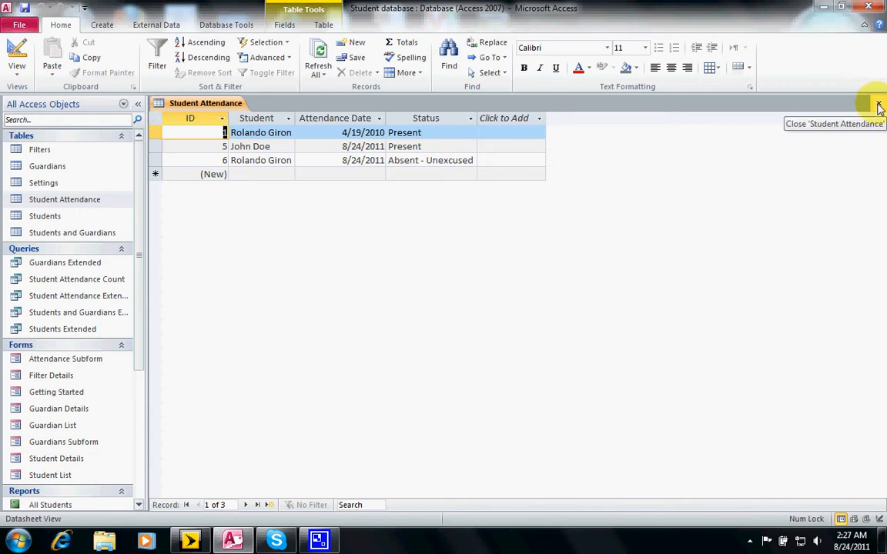
left_click(879, 107)
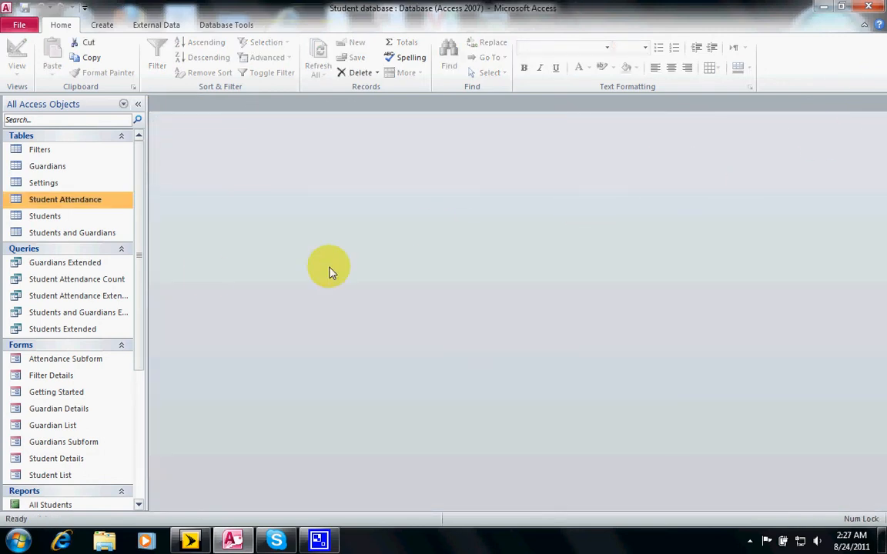
mouse_move(141, 264)
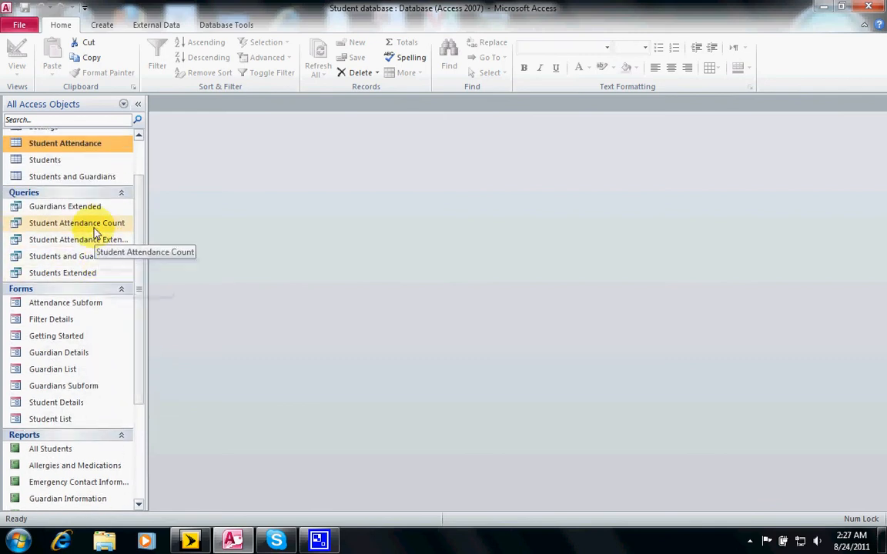
- Open the Student Attendance Count query in Design View
right_click(76, 240)
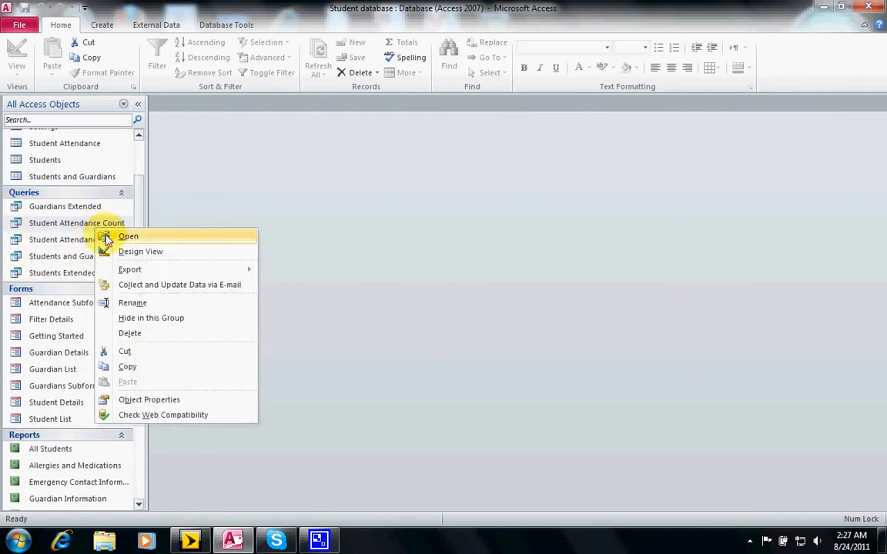
left_click(140, 251)
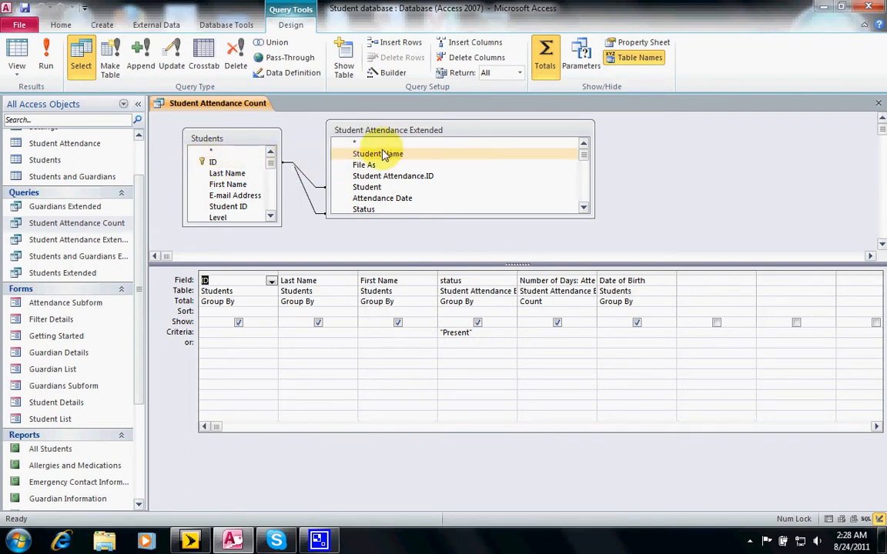
mouse_move(412, 210)
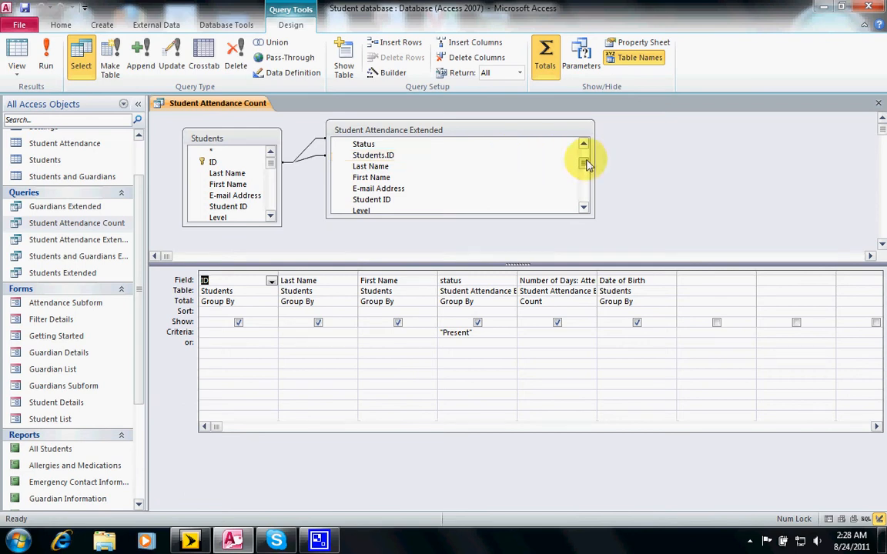
- Review the query's Group By/Count totals and "Present" criterion without changing them
left_click(583, 144)
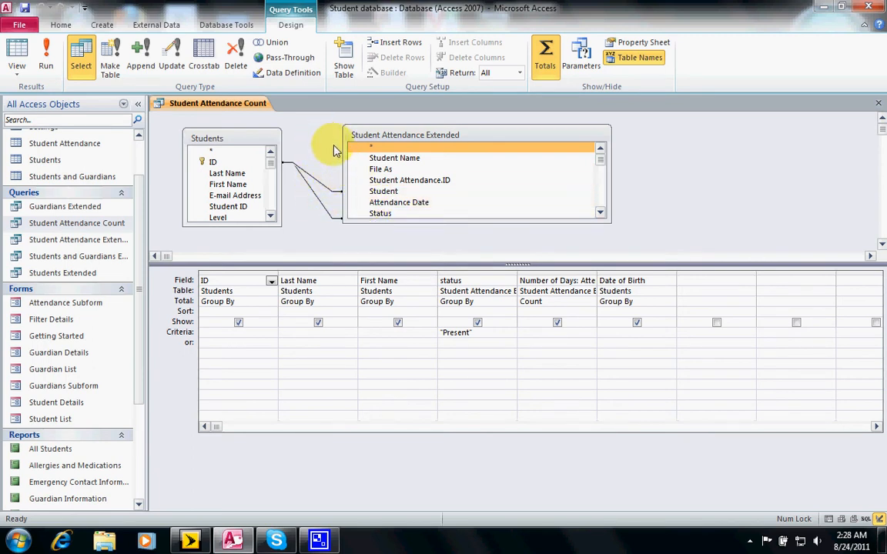
mouse_move(335, 206)
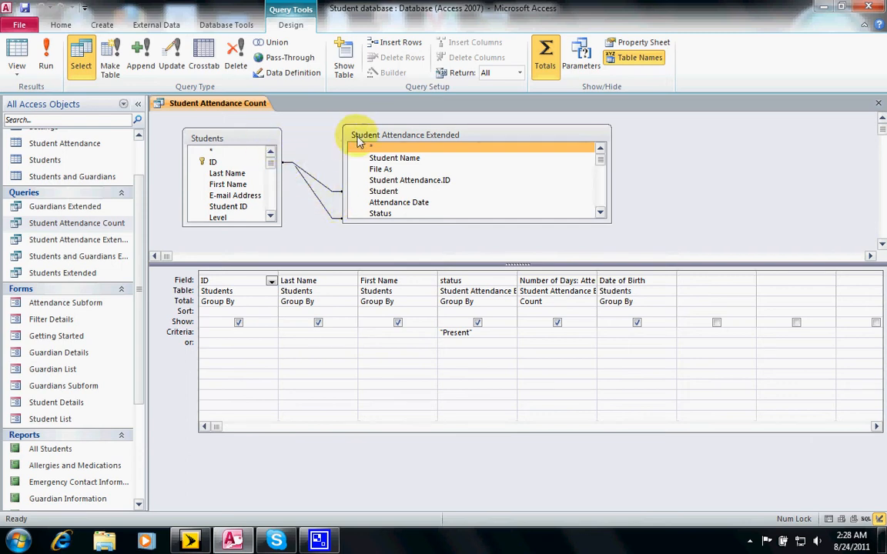
mouse_move(310, 118)
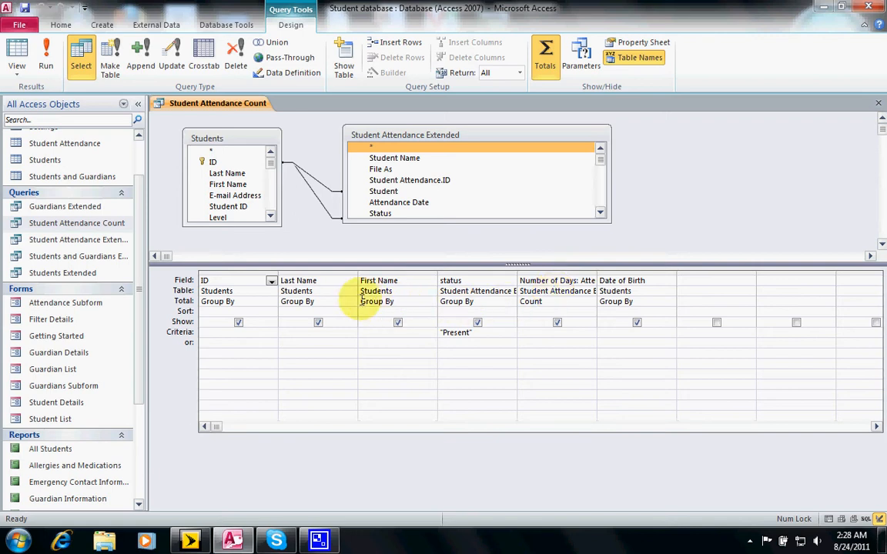
mouse_move(566, 252)
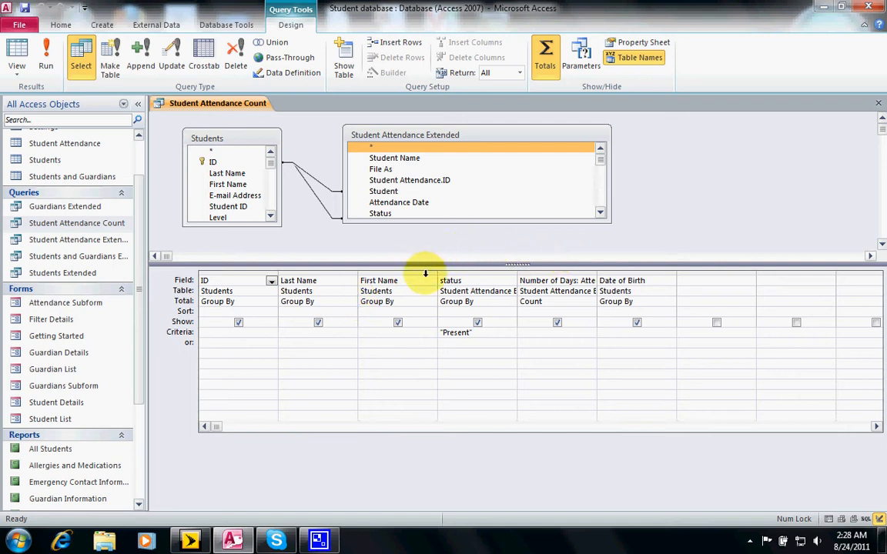
mouse_move(428, 282)
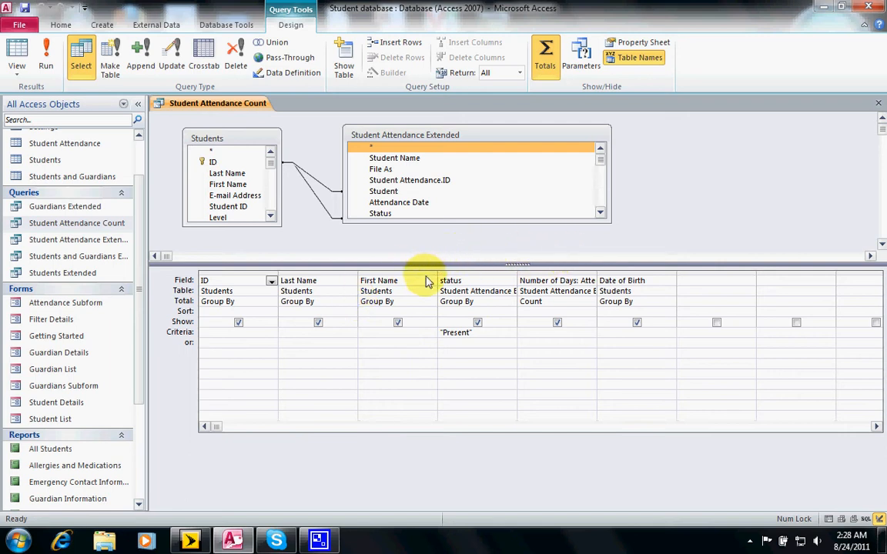
left_click(298, 280)
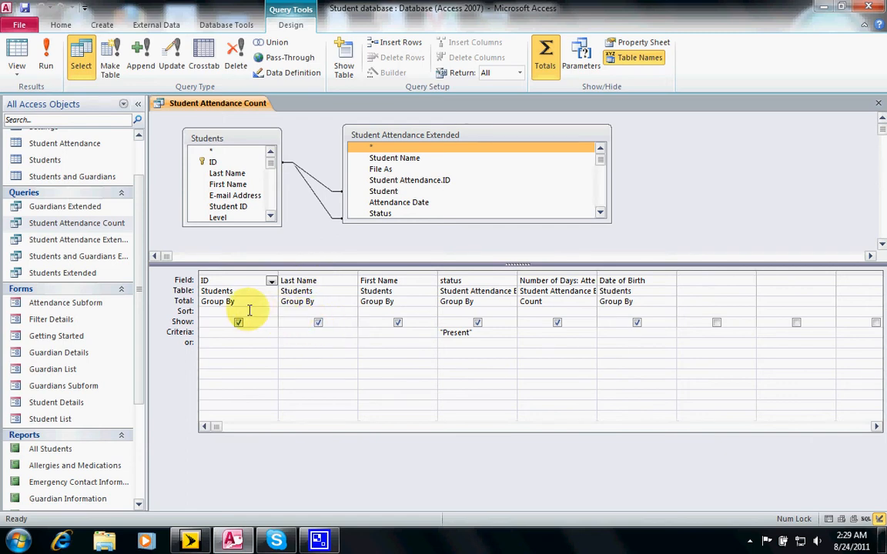
mouse_move(339, 308)
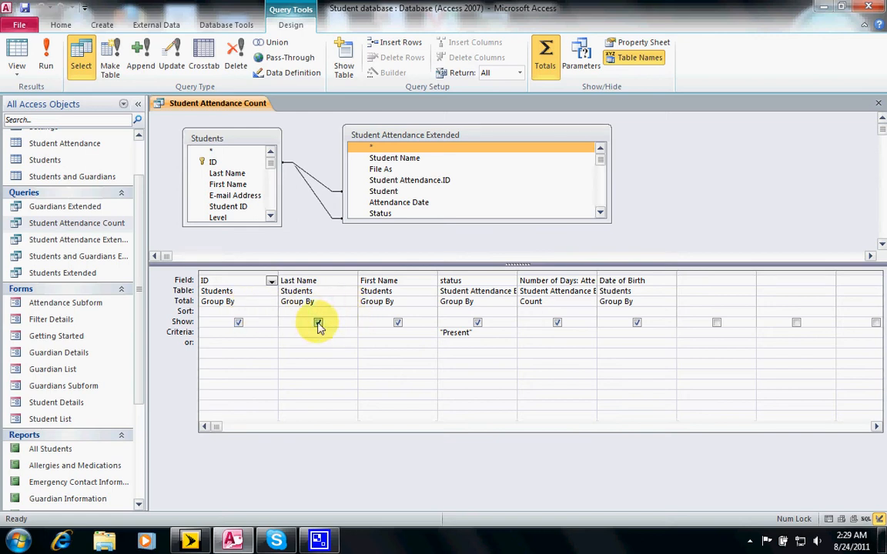
left_click(318, 323)
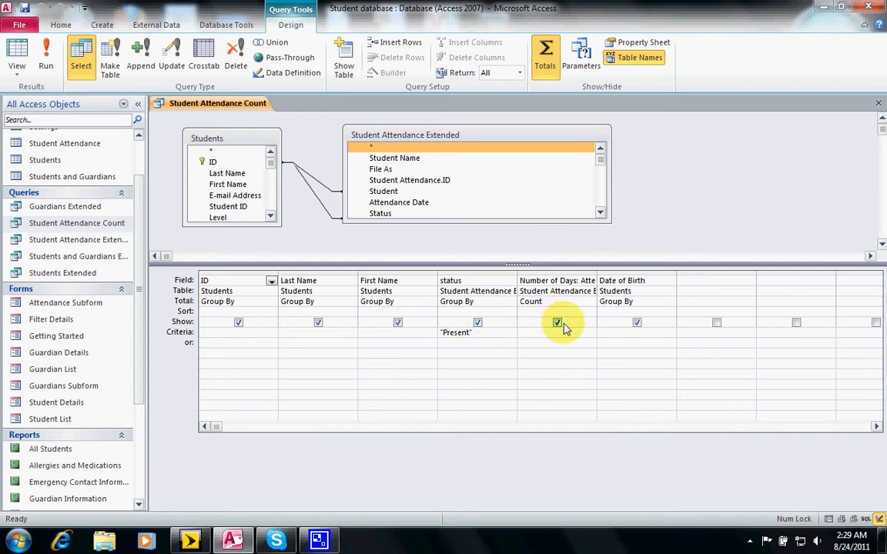
mouse_move(578, 326)
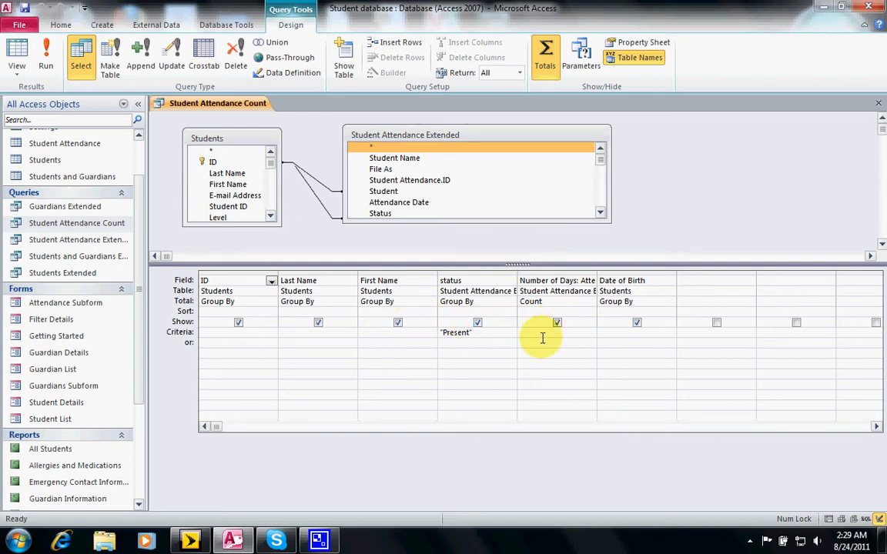
mouse_move(224, 338)
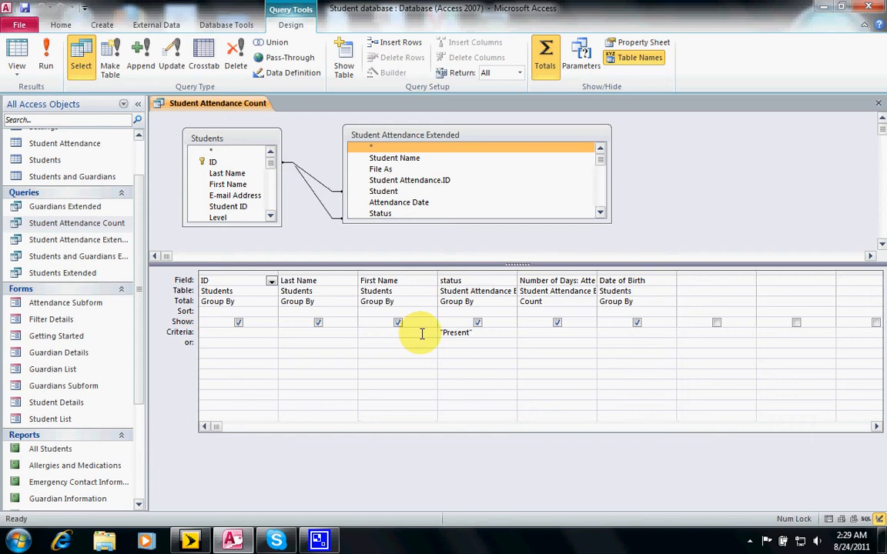
mouse_move(456, 335)
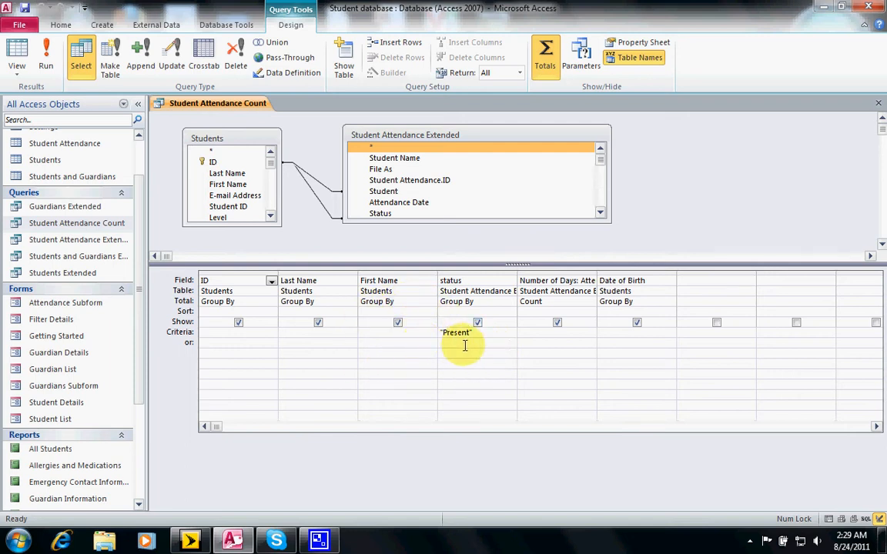
mouse_move(472, 335)
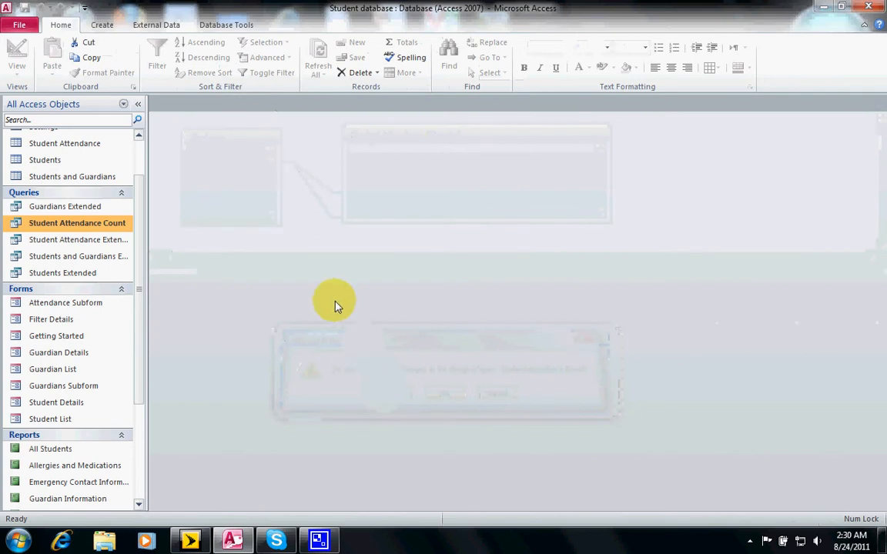
- Run Student Attendance Count, listing Giron and Doe with one Present day each
double_click(77, 223)
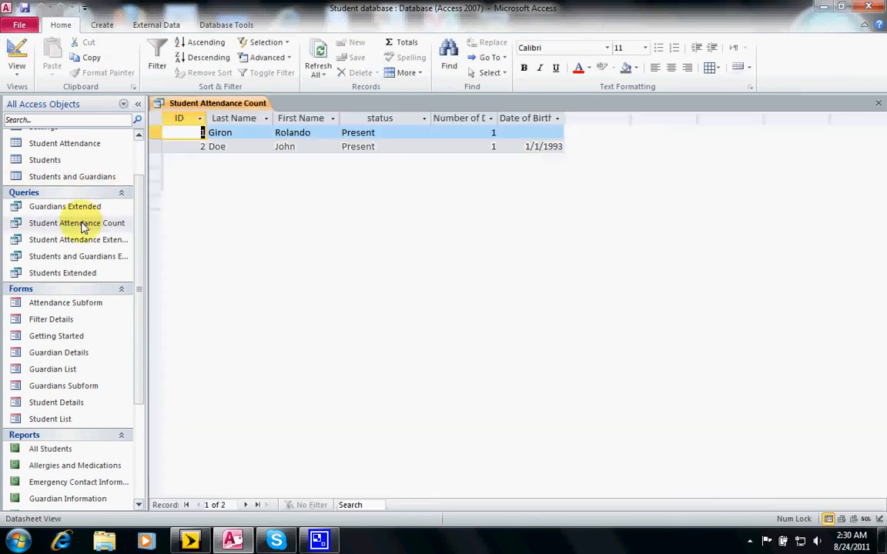
mouse_move(236, 145)
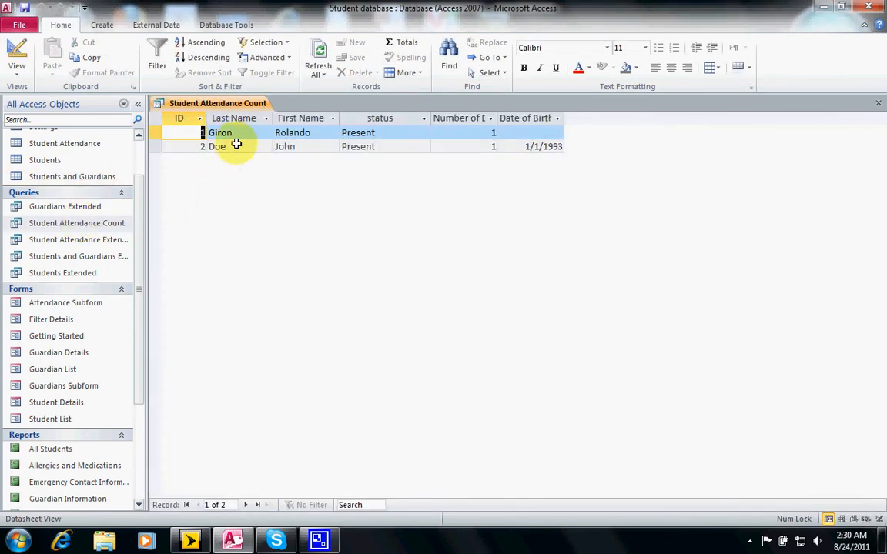
mouse_move(245, 152)
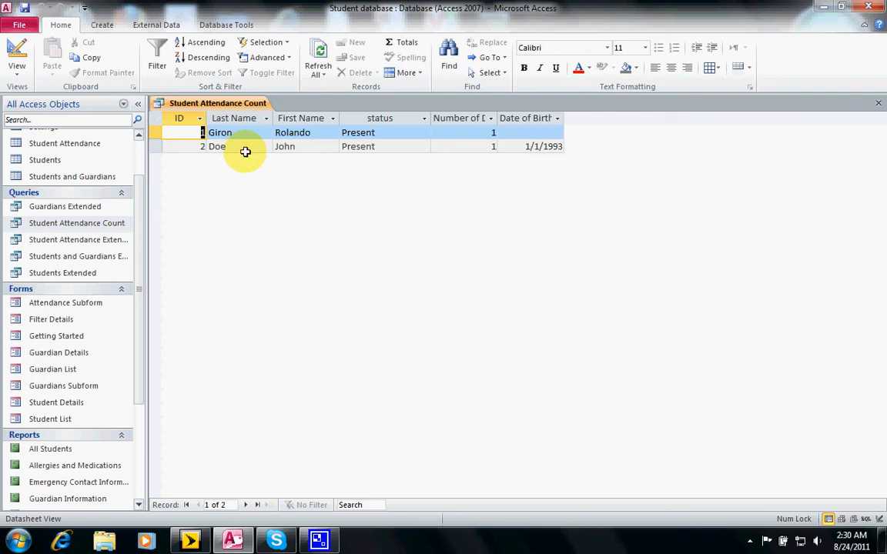
mouse_move(327, 148)
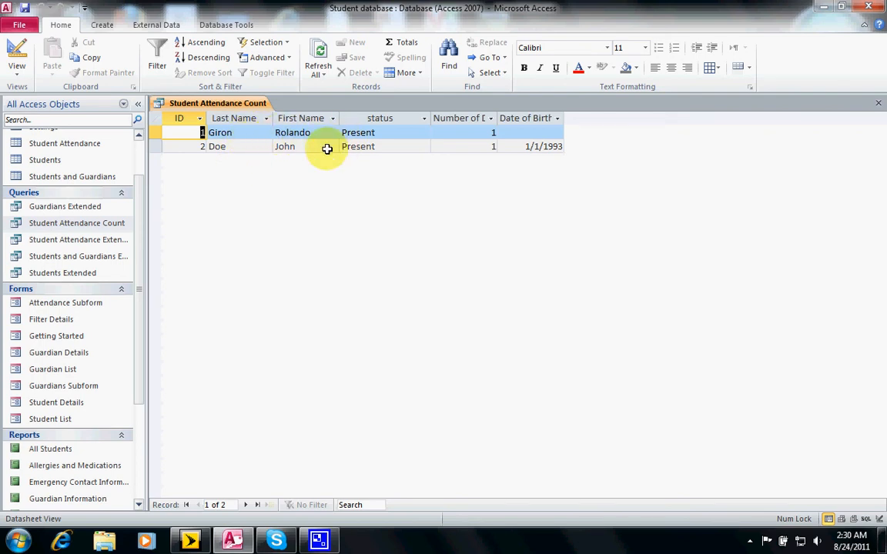
mouse_move(77, 223)
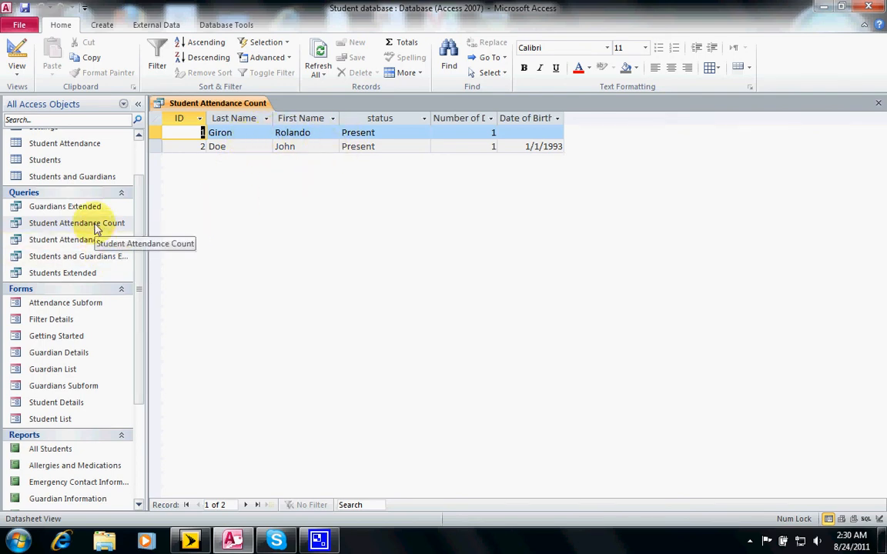
- Reopen the query design and change the status criterion to "Absent - Unexcused"
right_click(76, 222)
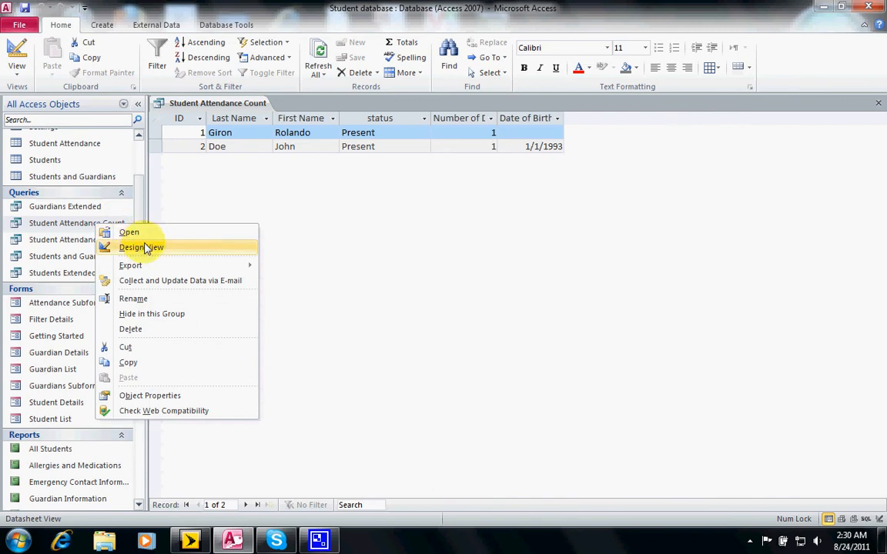
left_click(140, 247)
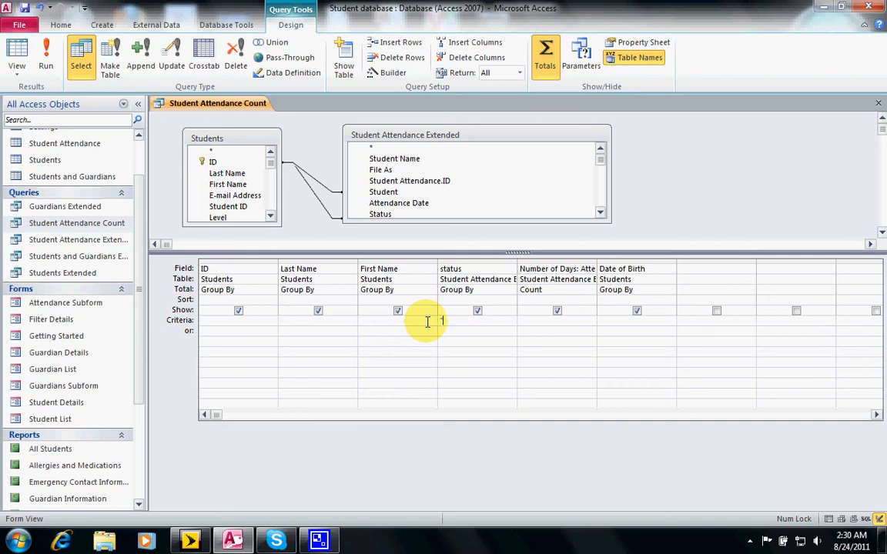
type("\"Absent - Unexcused\"")
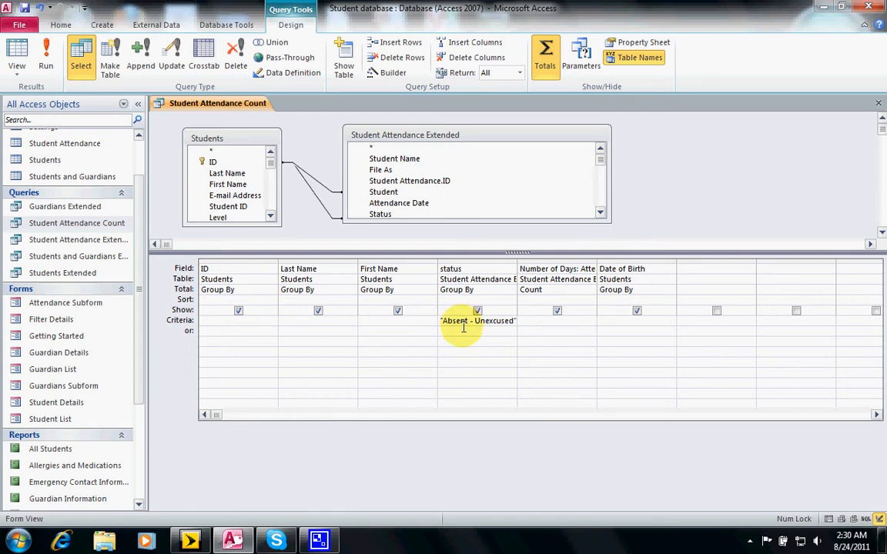
mouse_move(460, 342)
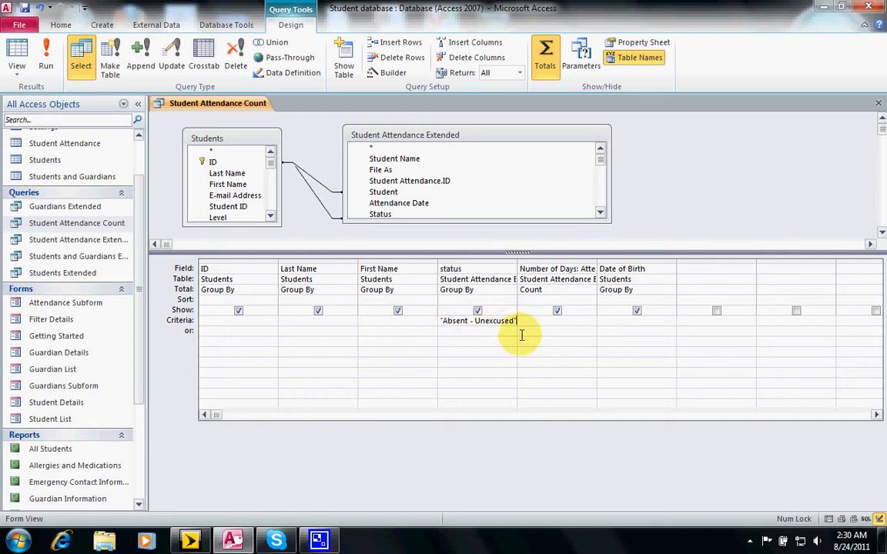
mouse_move(590, 310)
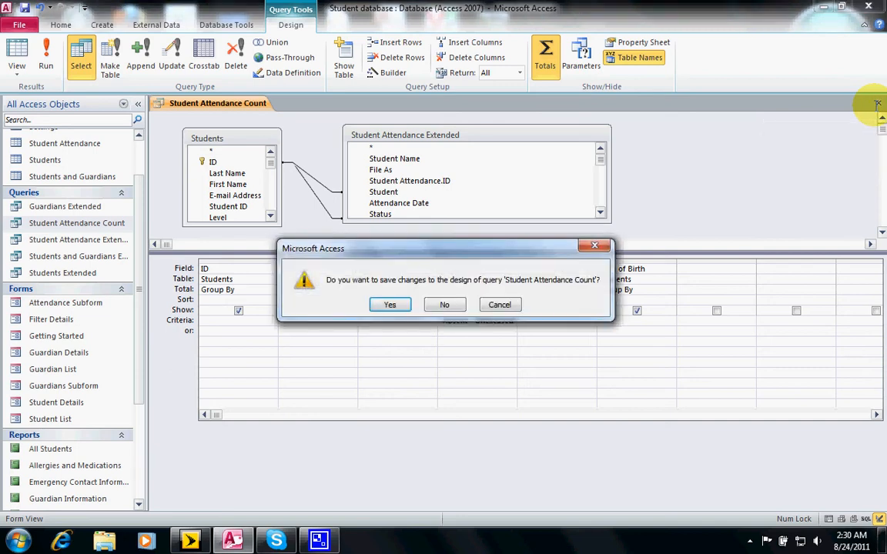
left_click(445, 305)
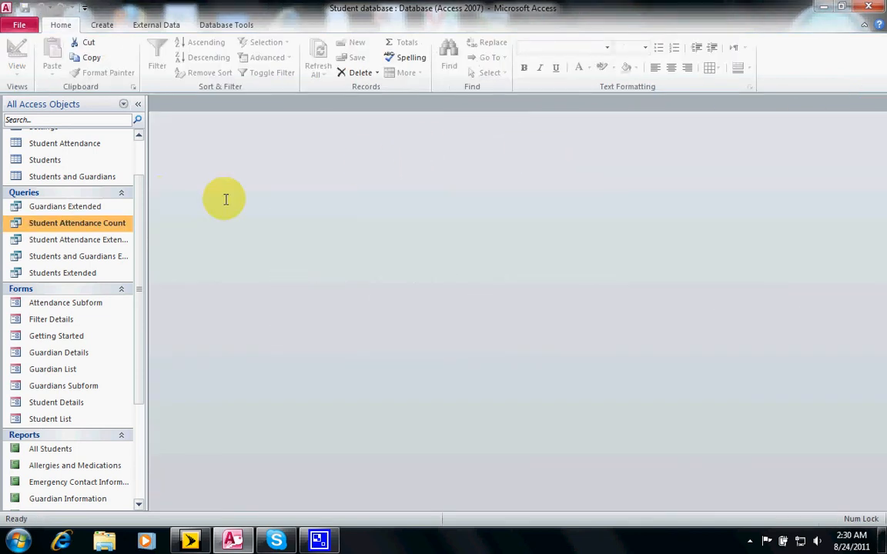
double_click(77, 223)
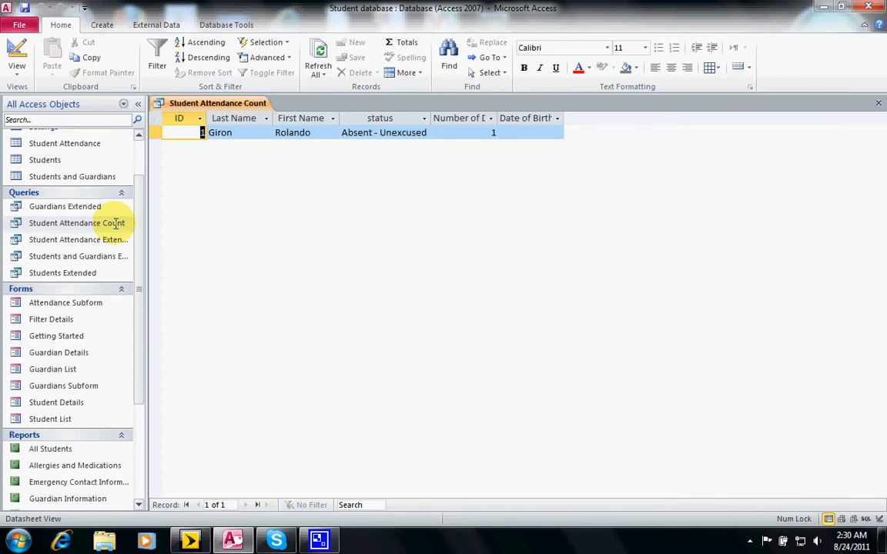
right_click(77, 223)
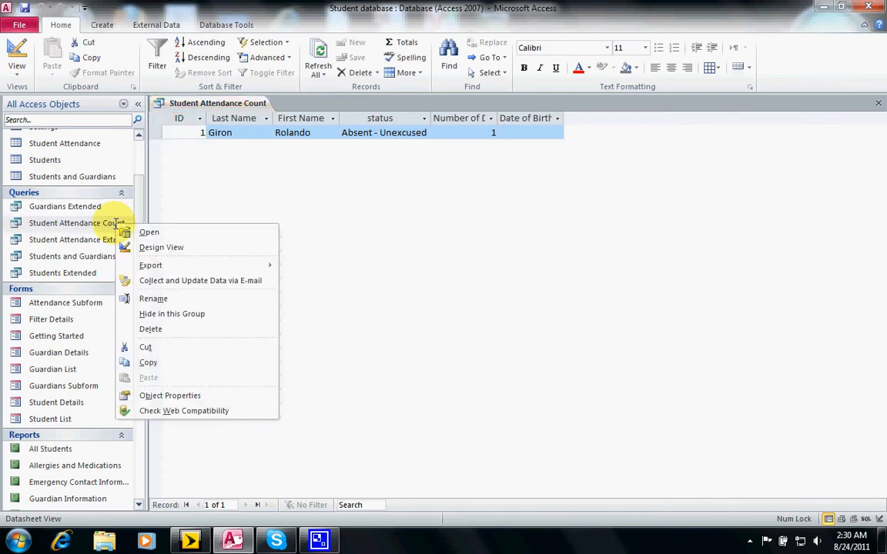
- Check the query design, rerun it to show three per-status counts, and close it
left_click(161, 247)
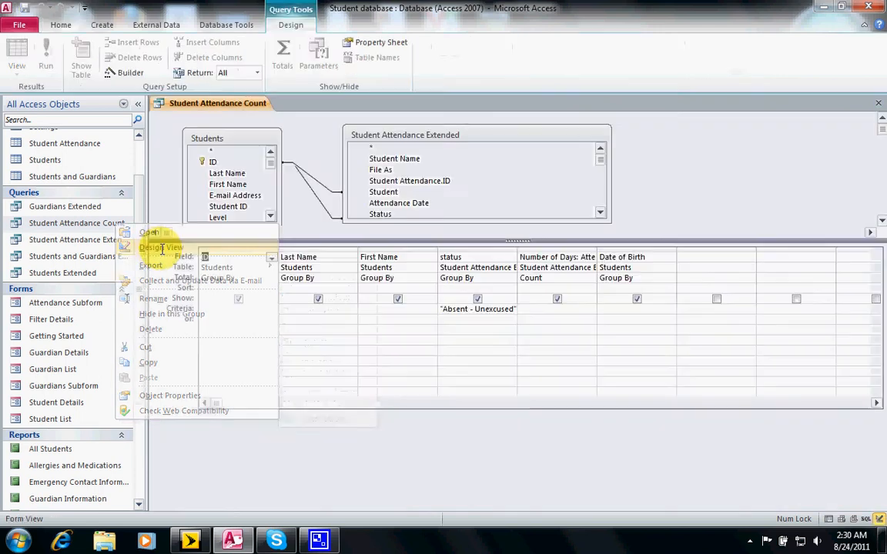
left_click(161, 248)
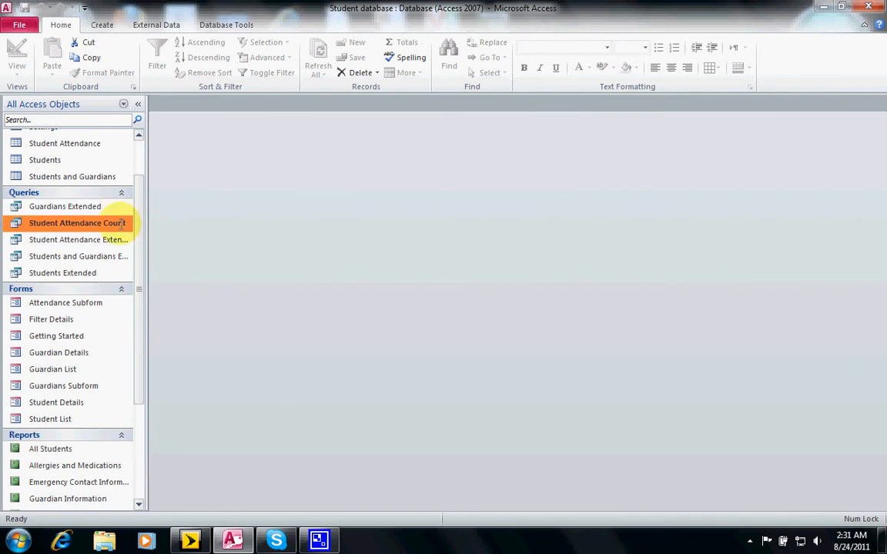
double_click(76, 222)
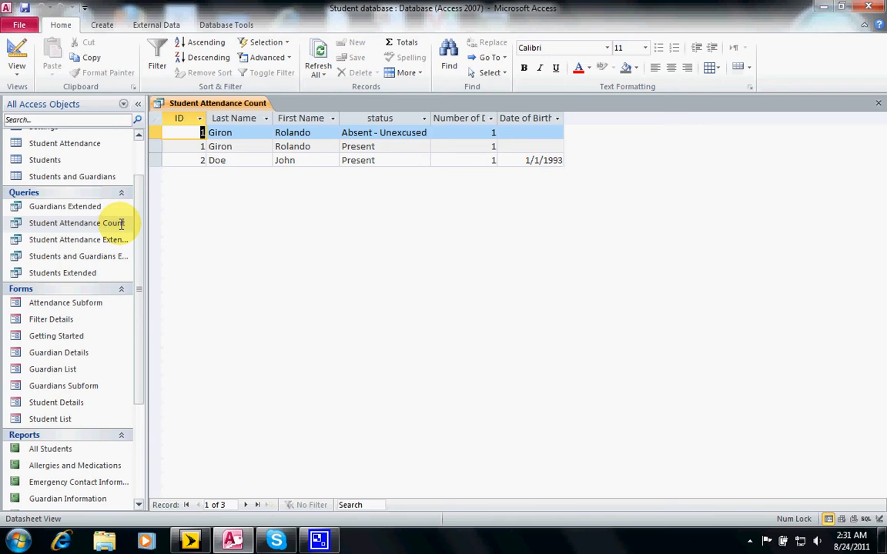
mouse_move(236, 210)
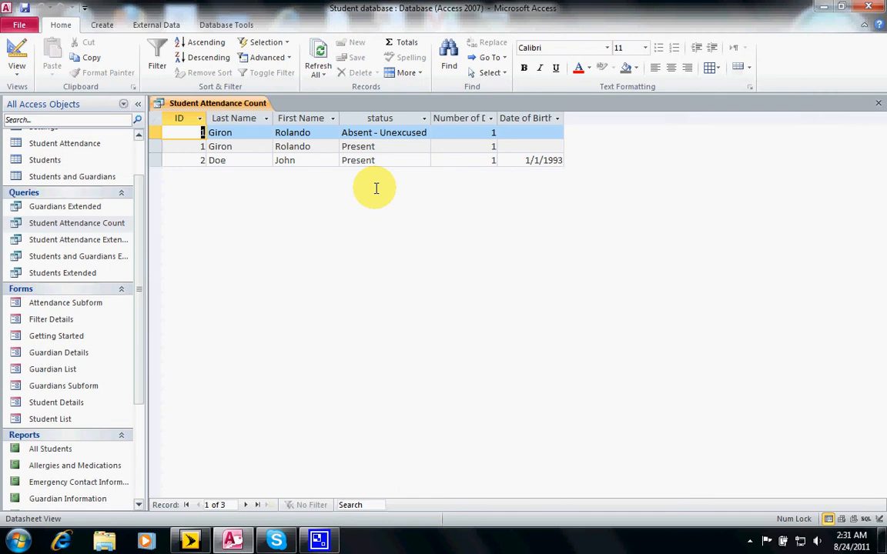
mouse_move(790, 104)
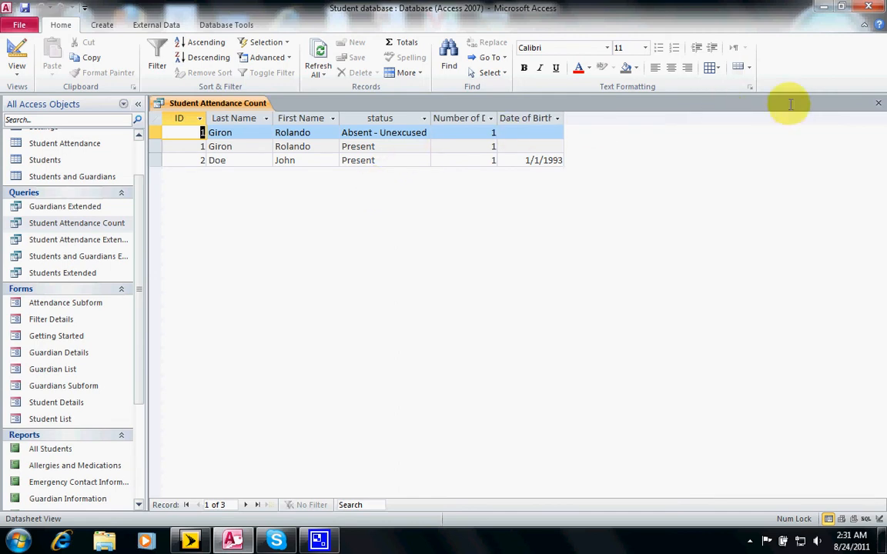
mouse_move(878, 100)
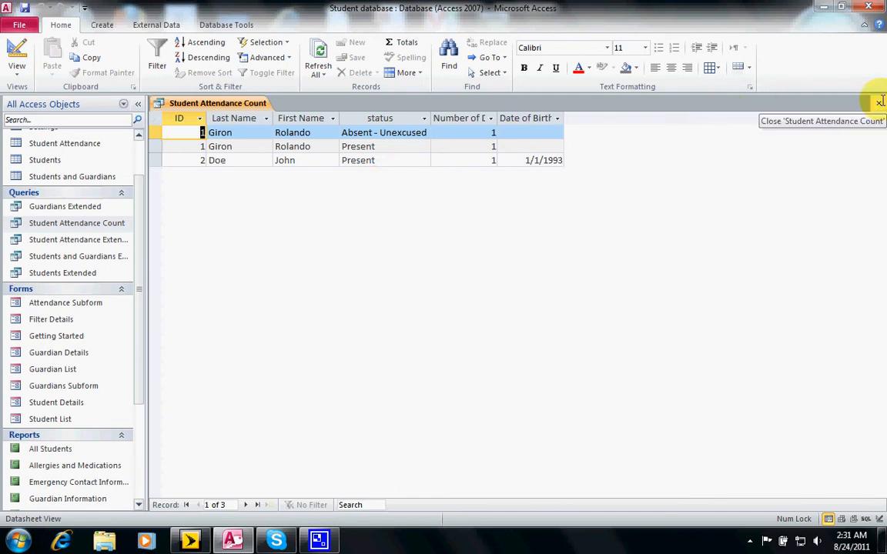
left_click(880, 100)
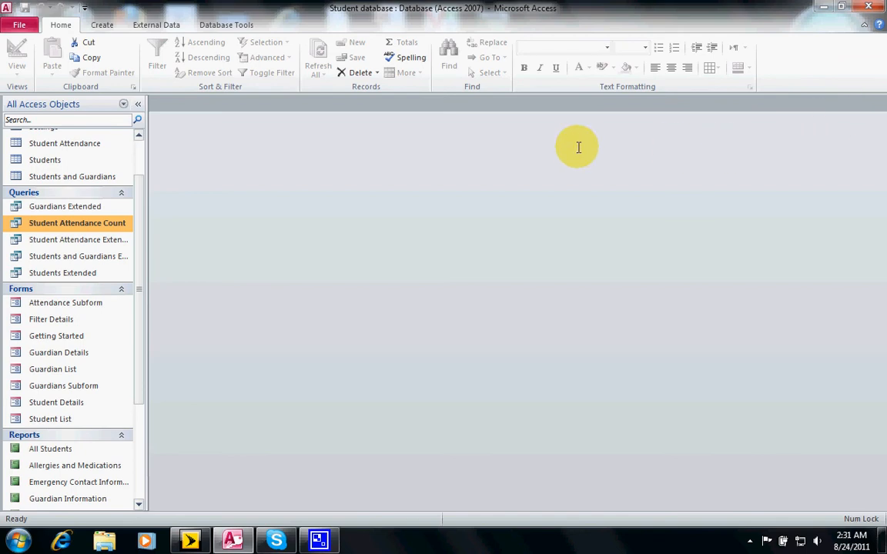
mouse_move(140, 231)
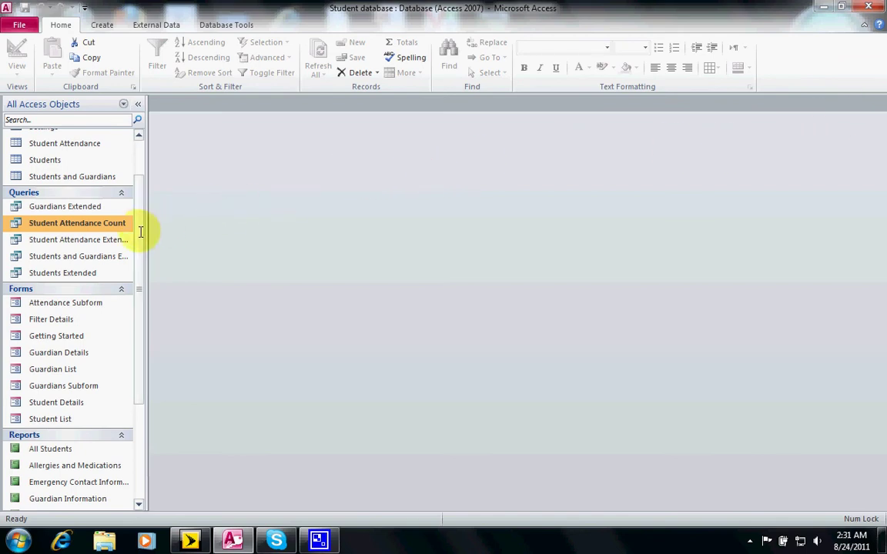
scroll("down", 3)
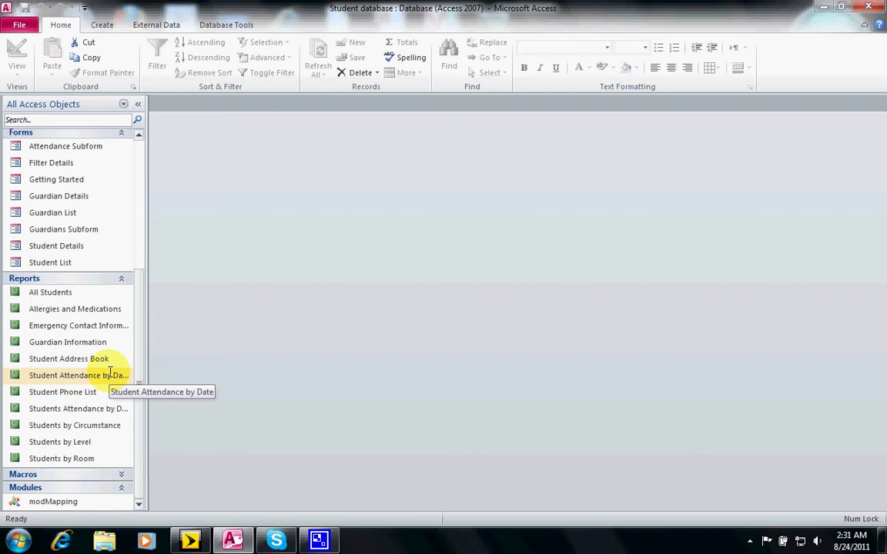
right_click(78, 375)
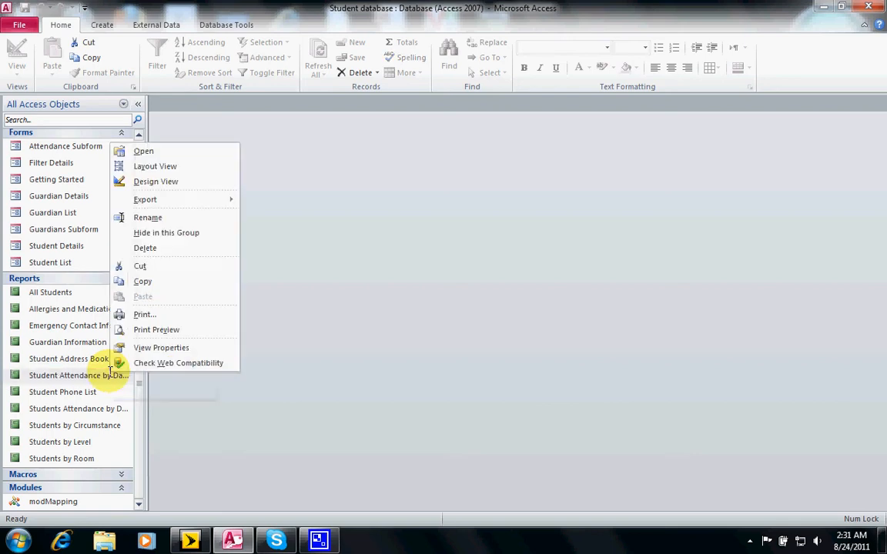
left_click(156, 181)
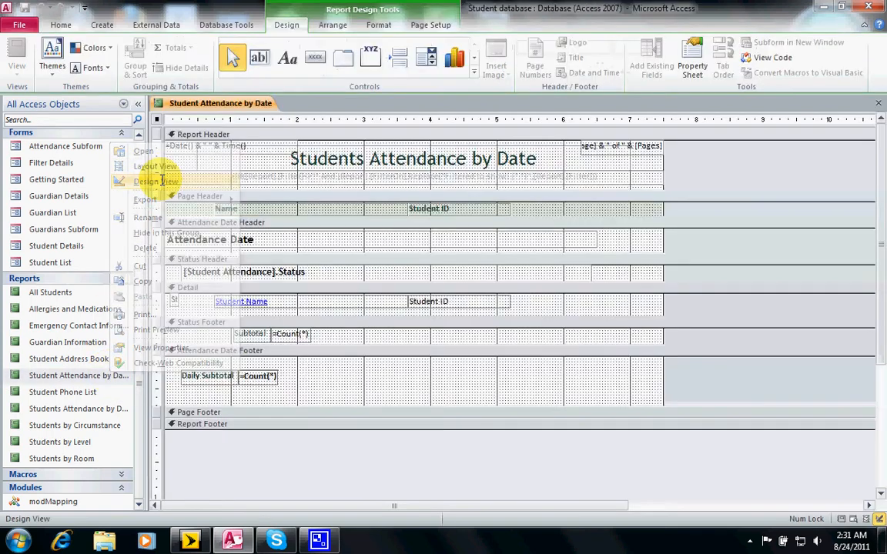
left_click(161, 181)
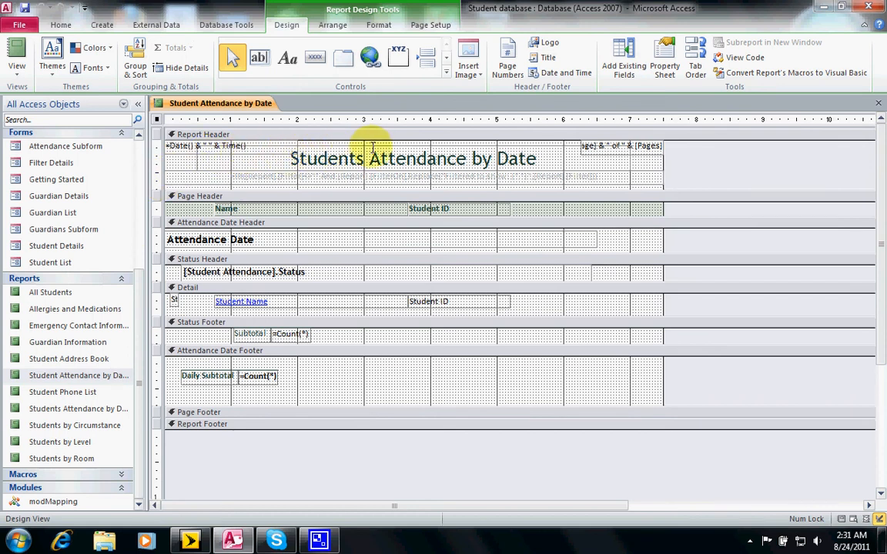
mouse_move(307, 245)
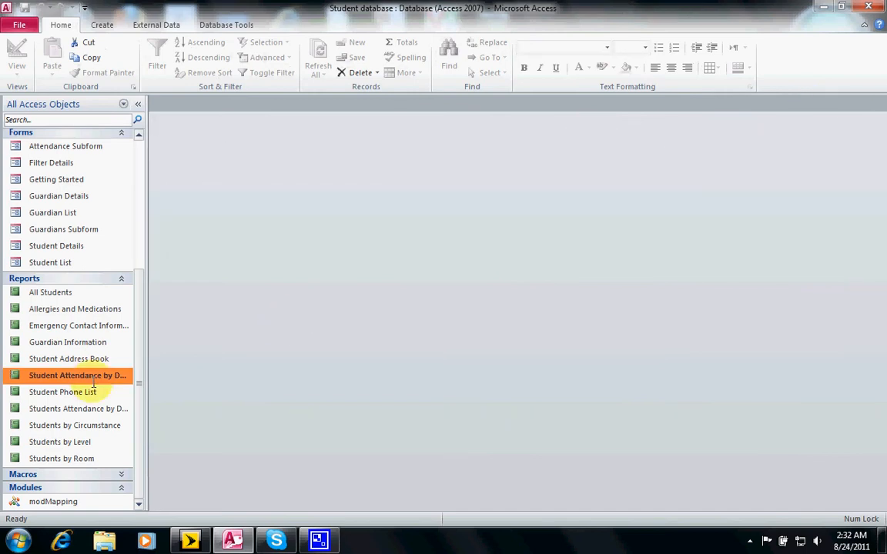
- Open the Student Attendance by Date report grouping attendance by date and status
right_click(77, 375)
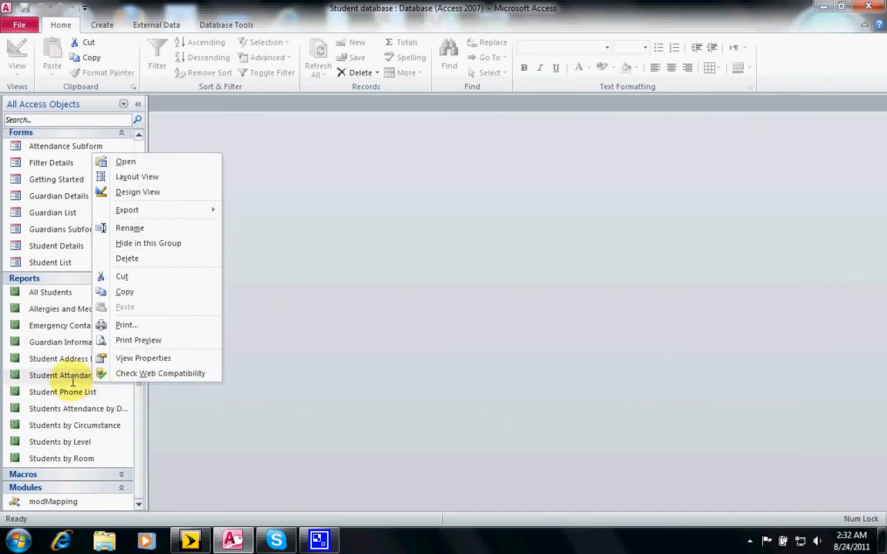
left_click(125, 161)
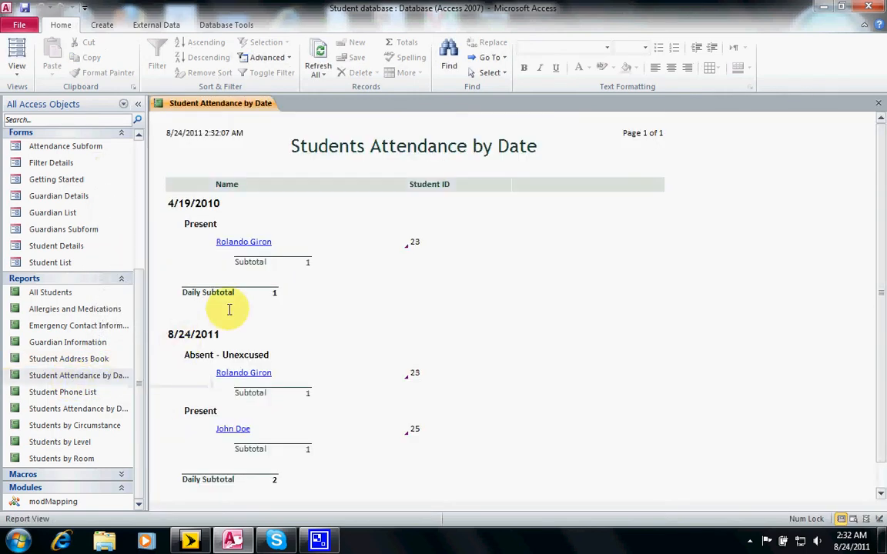
mouse_move(193, 207)
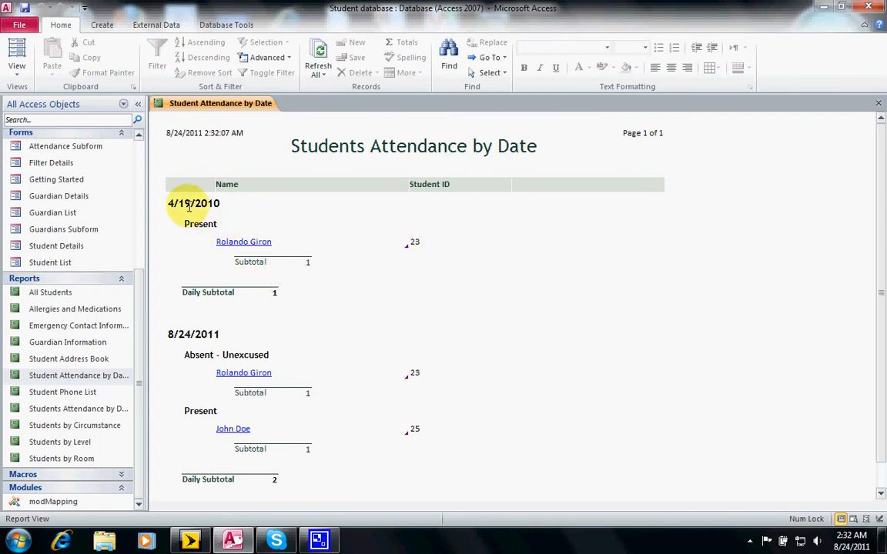
mouse_move(198, 343)
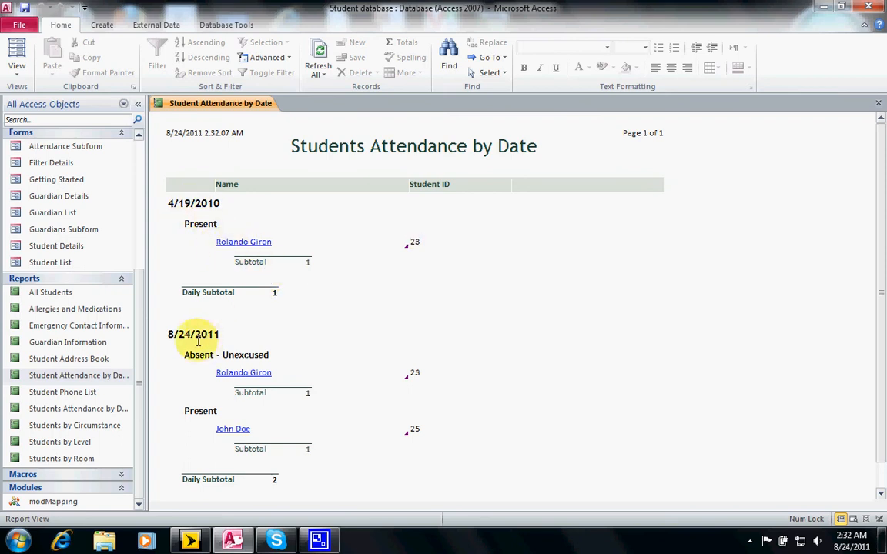
mouse_move(242, 354)
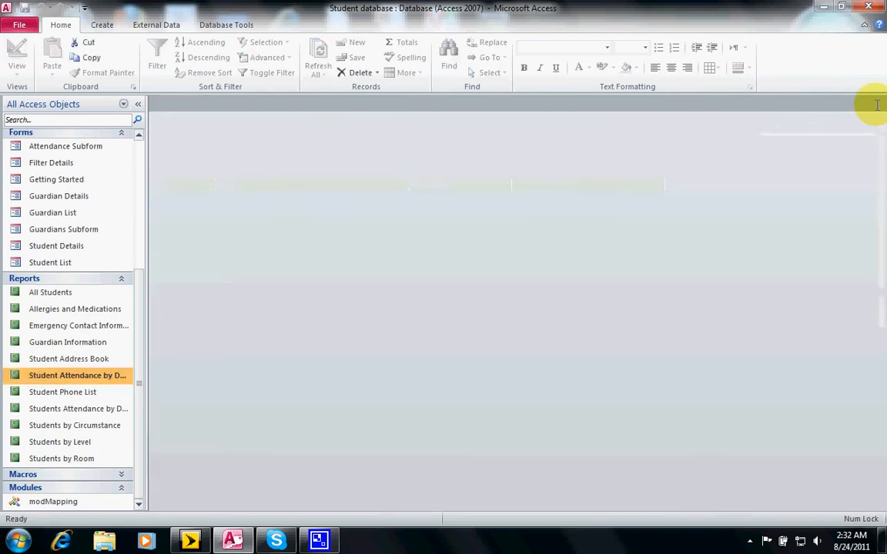
mouse_move(108, 409)
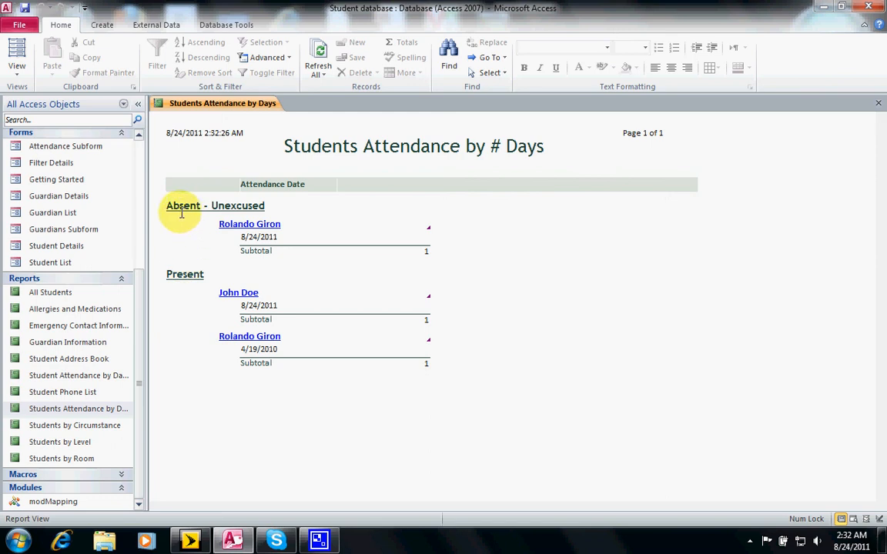
mouse_move(173, 233)
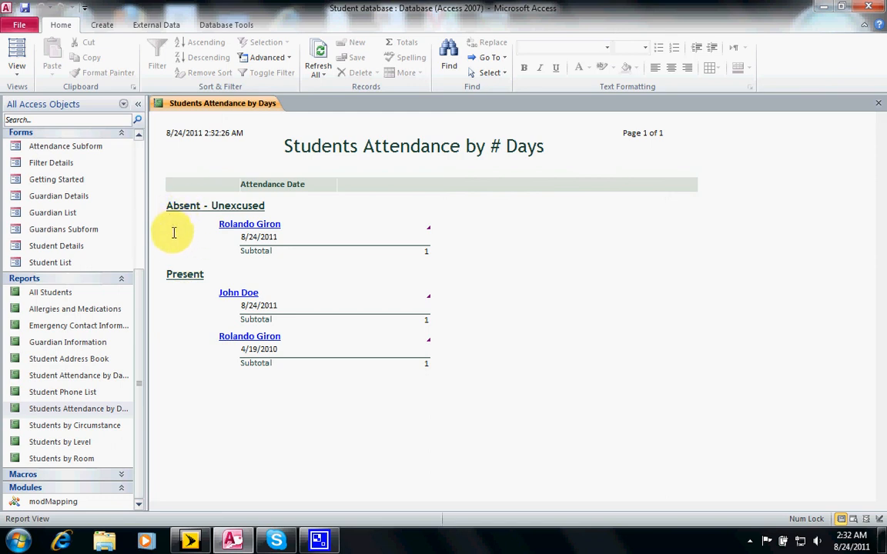
mouse_move(201, 243)
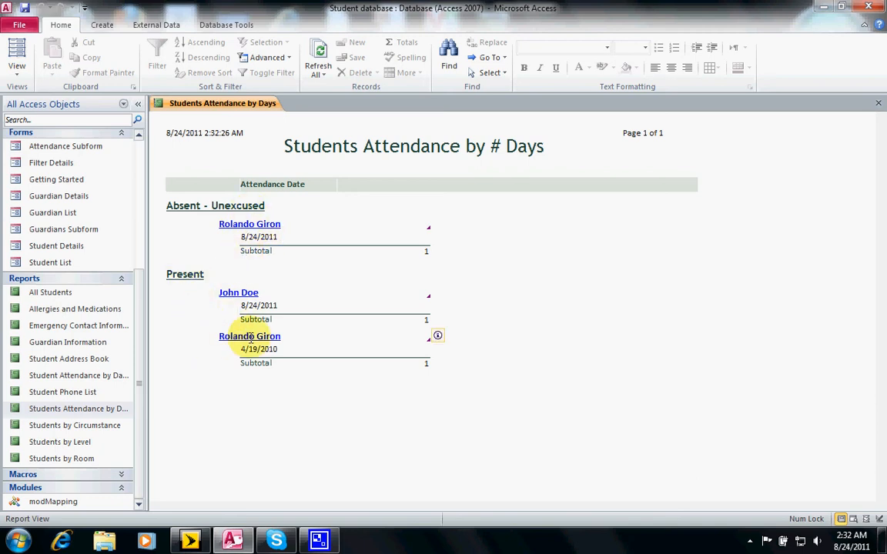
mouse_move(363, 305)
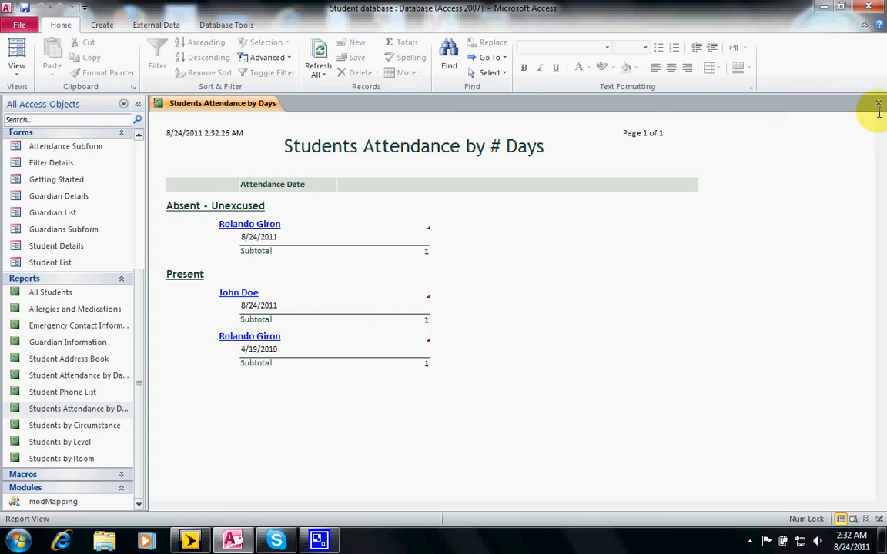
- Close the attendance report, view the Student Attendance table, then bring up the Student Attendance Count query
left_click(878, 103)
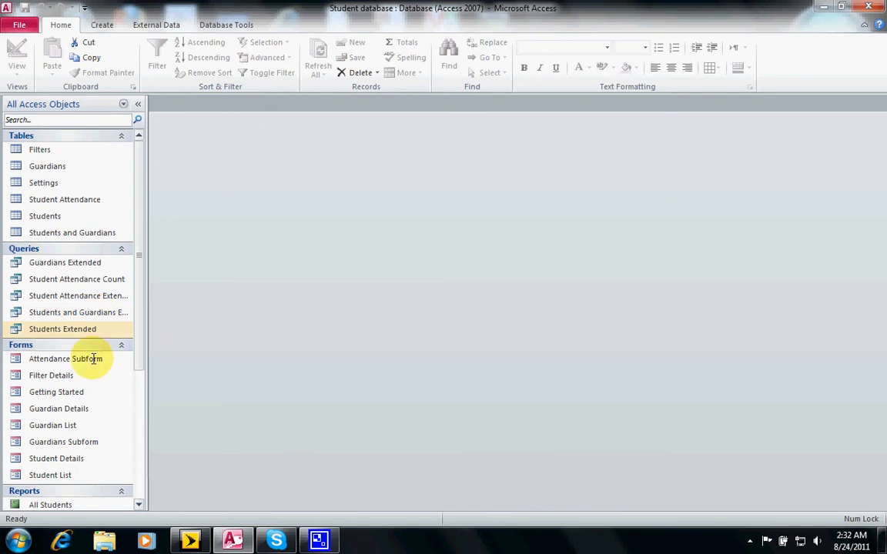
mouse_move(87, 200)
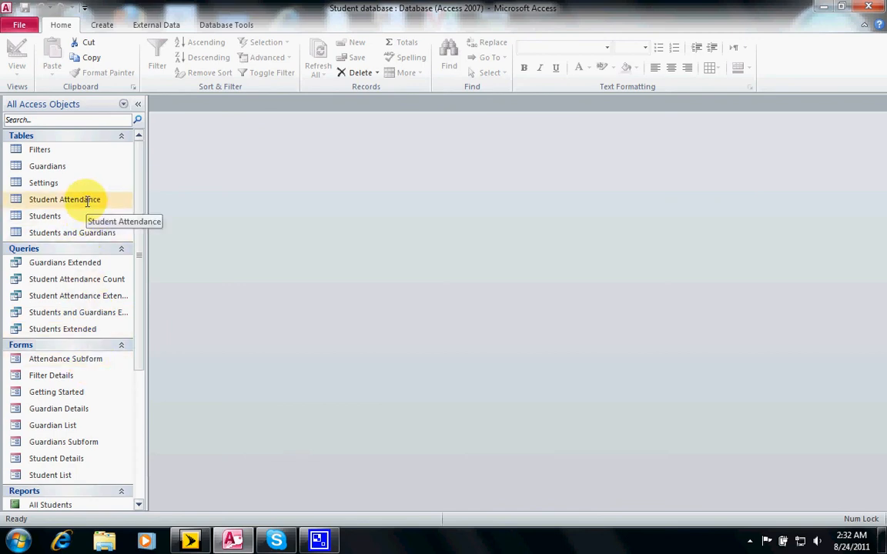
right_click(87, 200)
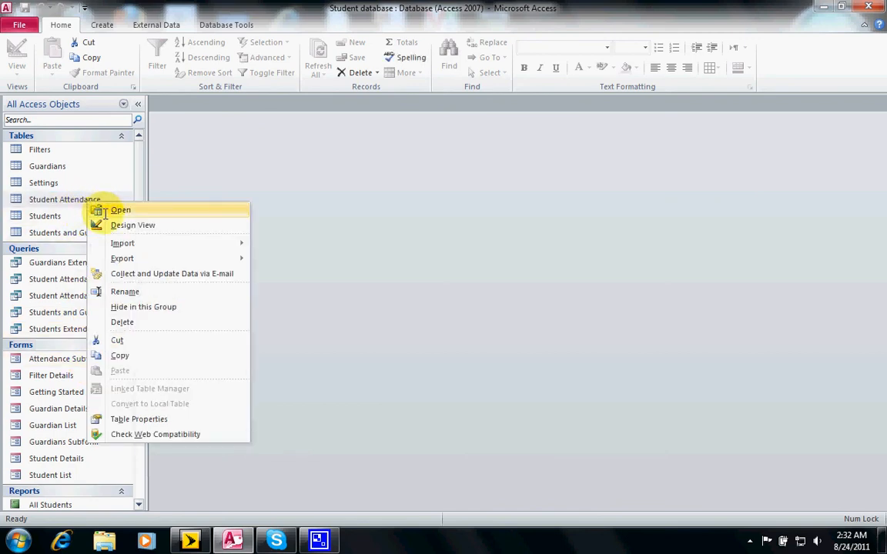
left_click(120, 210)
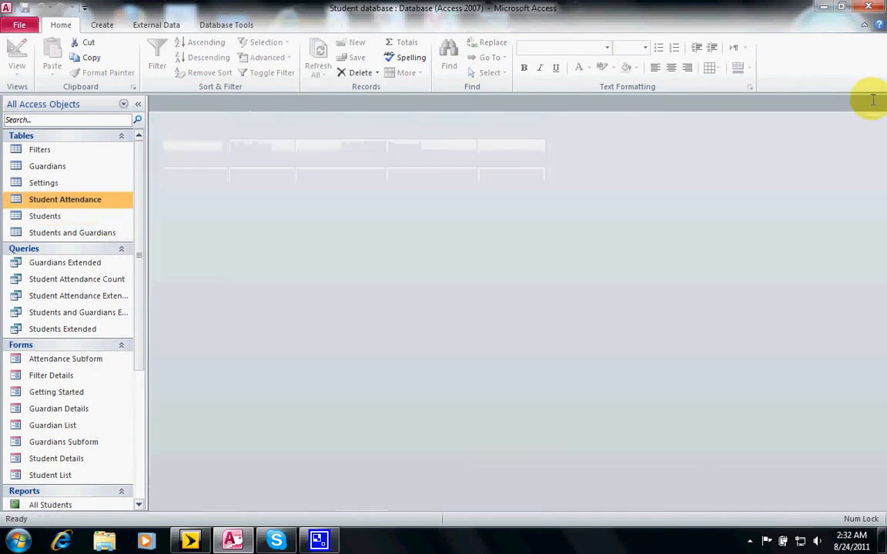
right_click(64, 199)
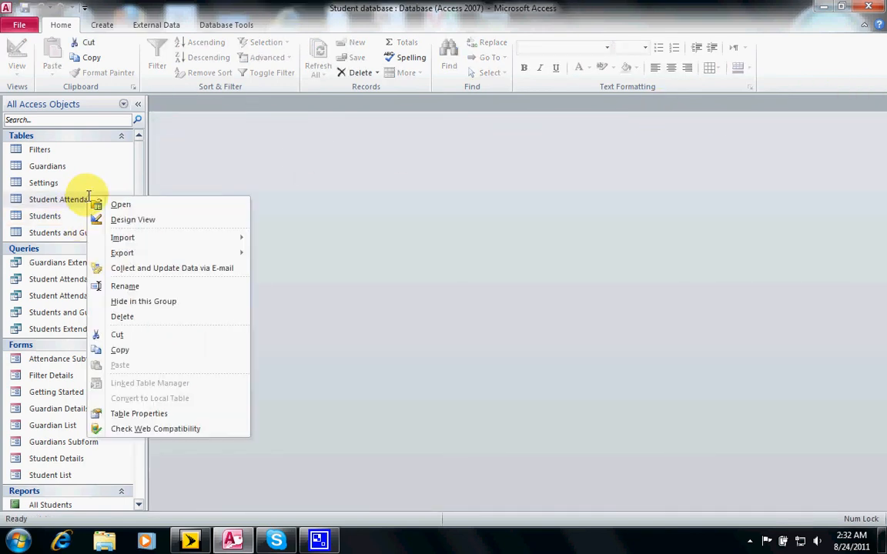
left_click(133, 219)
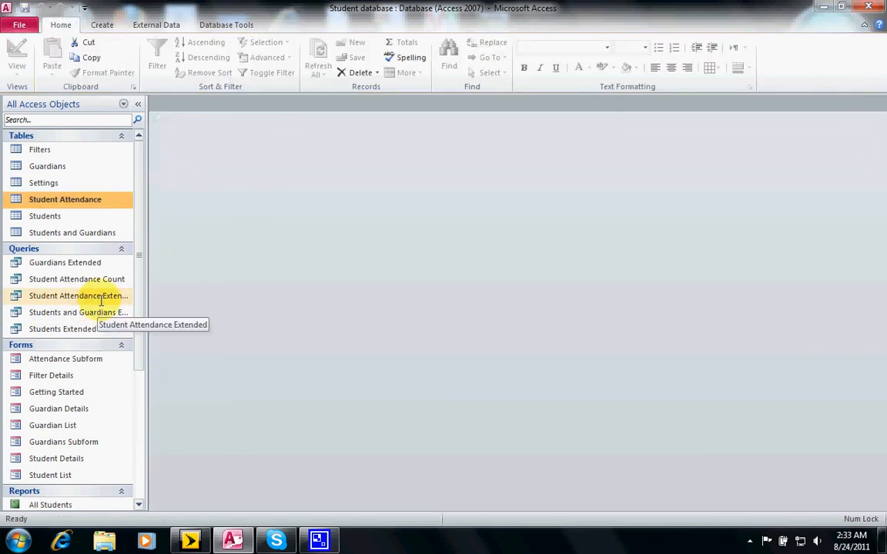
mouse_move(101, 278)
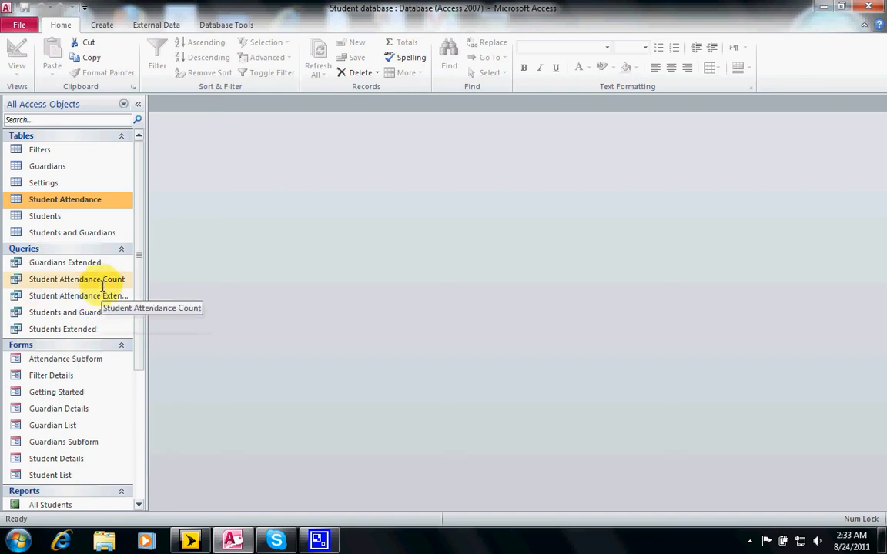
double_click(76, 279)
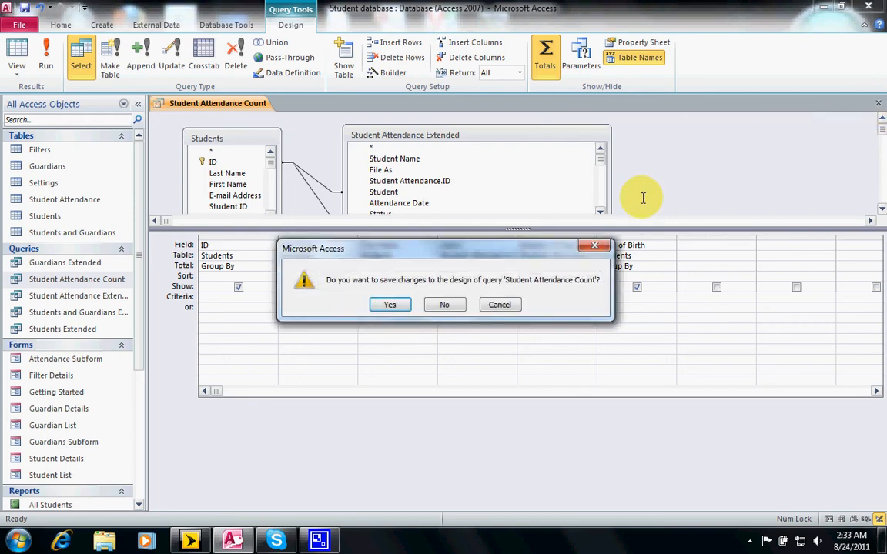
mouse_move(473, 280)
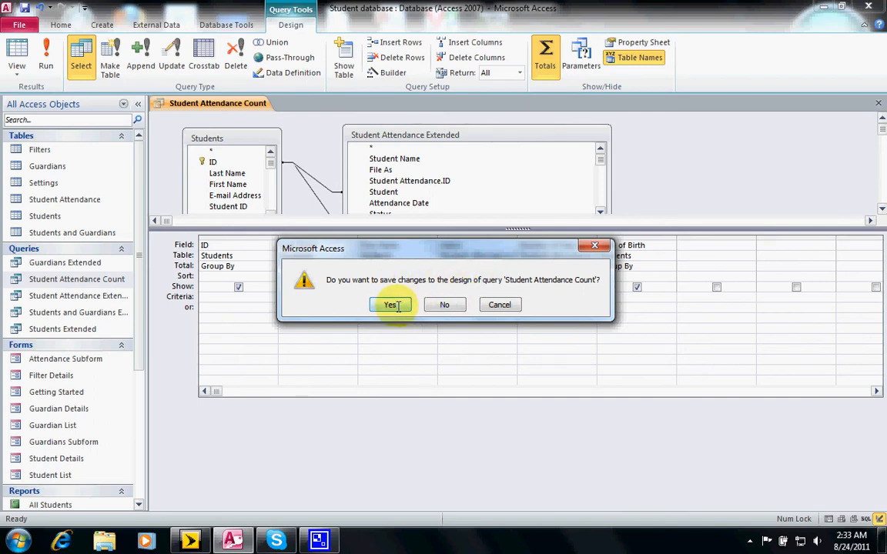
- Save the query, then give John Doe the ID Number 123456 in the Students table
left_click(390, 305)
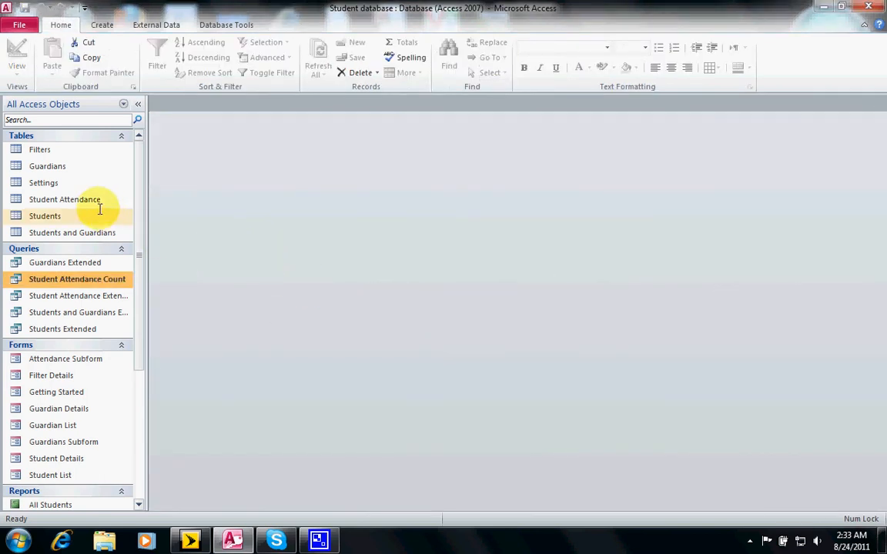
right_click(44, 216)
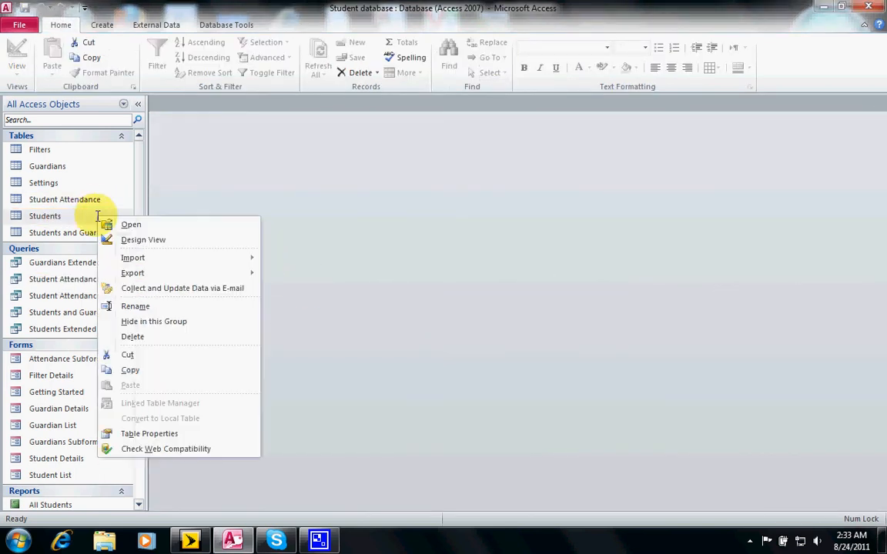
mouse_move(131, 224)
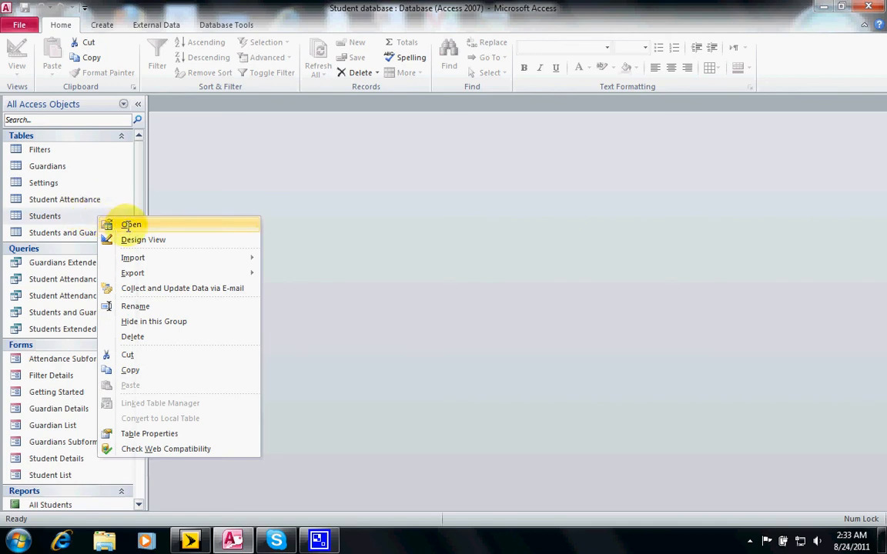
left_click(132, 224)
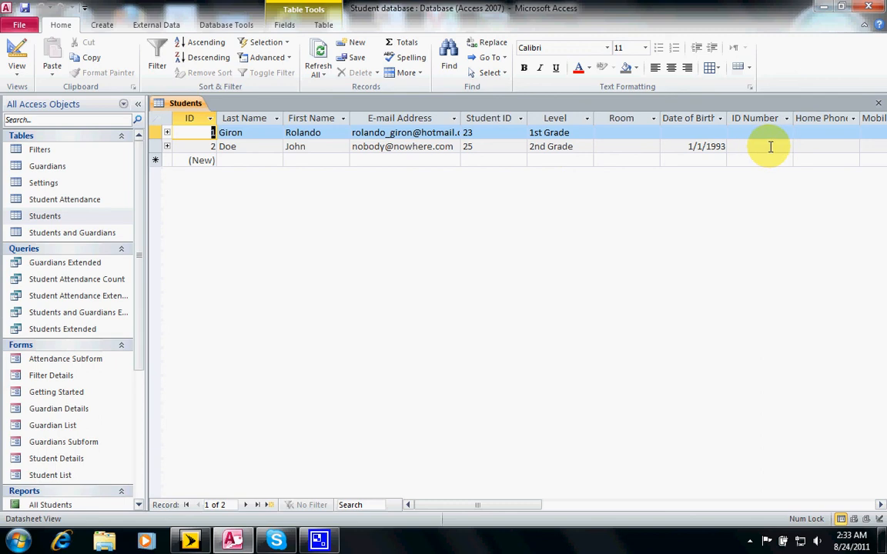
left_click(770, 146)
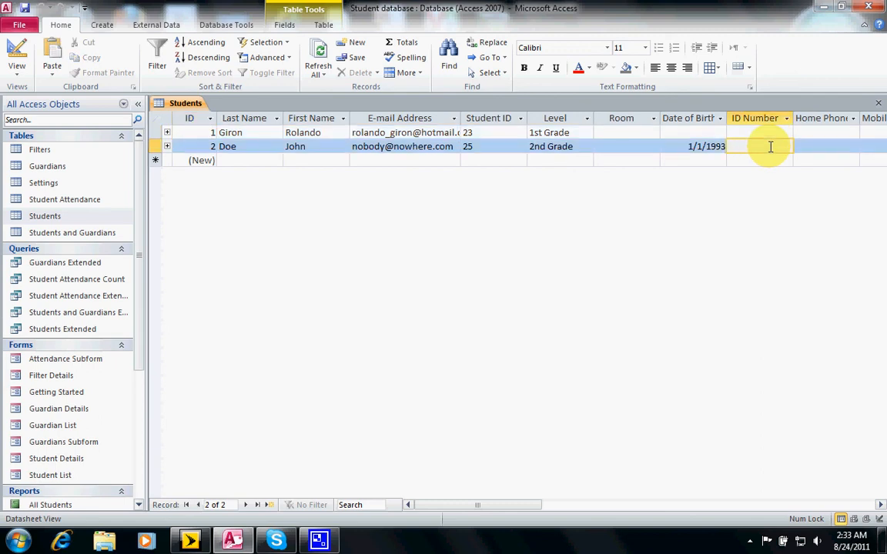
type("123")
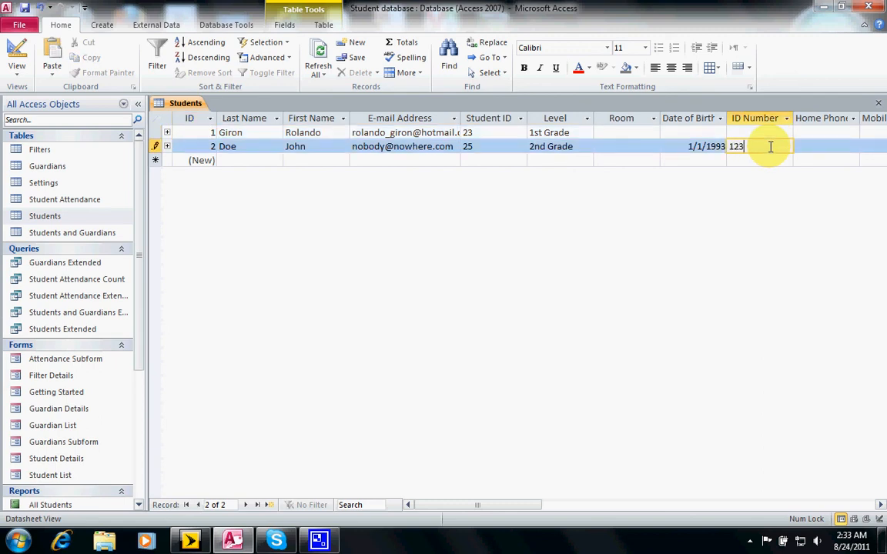
type("456")
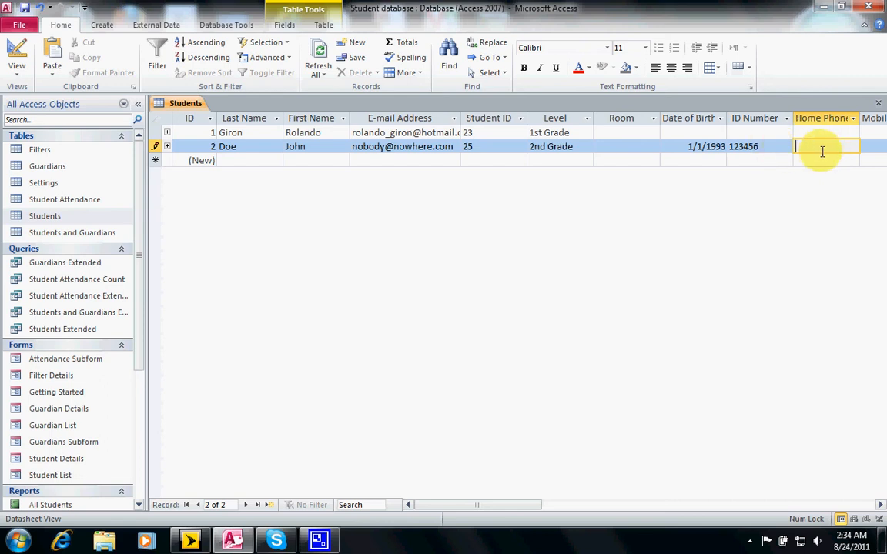
mouse_move(880, 105)
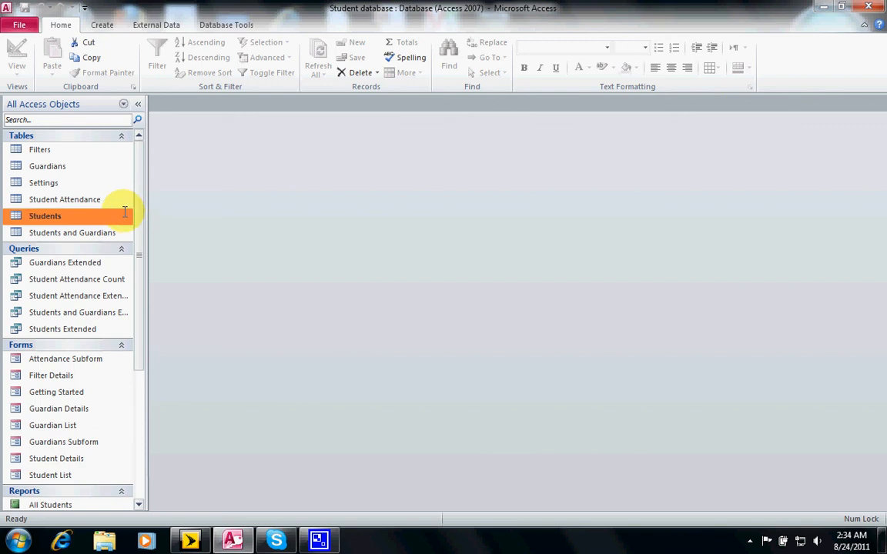
double_click(44, 216)
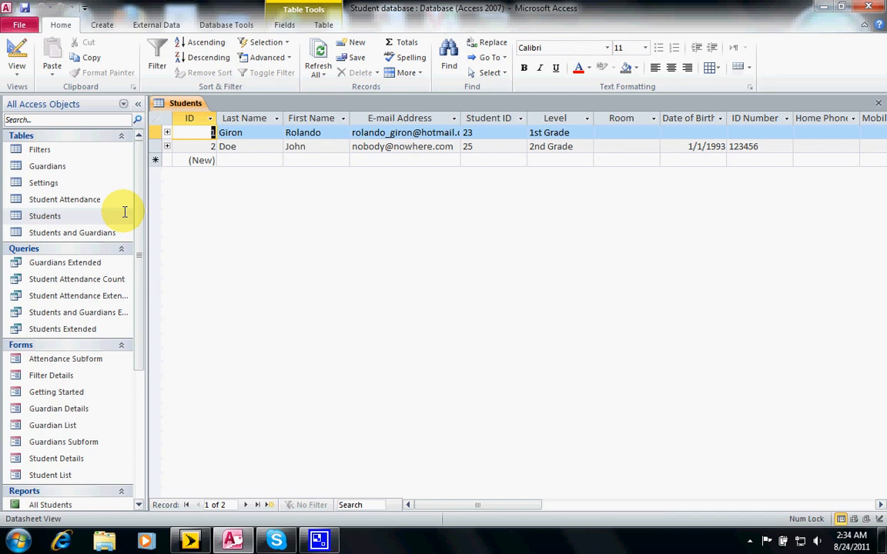
mouse_move(375, 179)
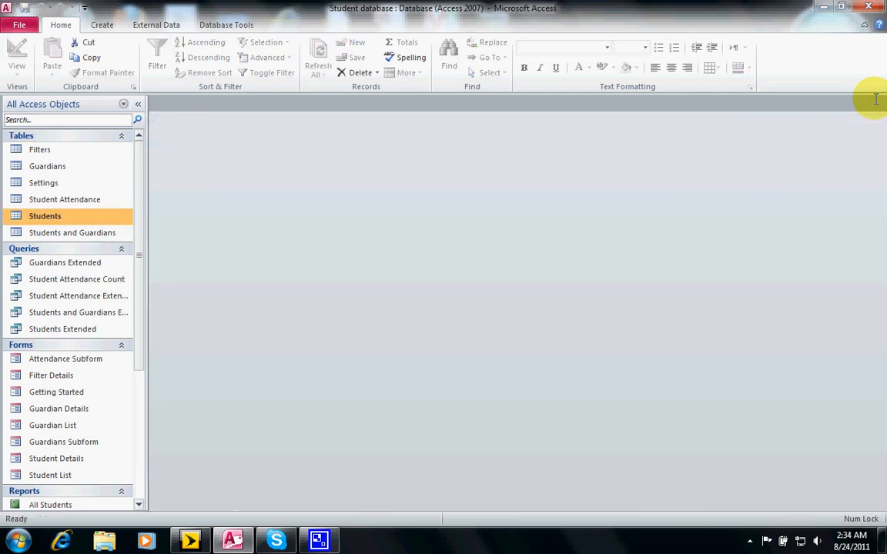
mouse_move(713, 148)
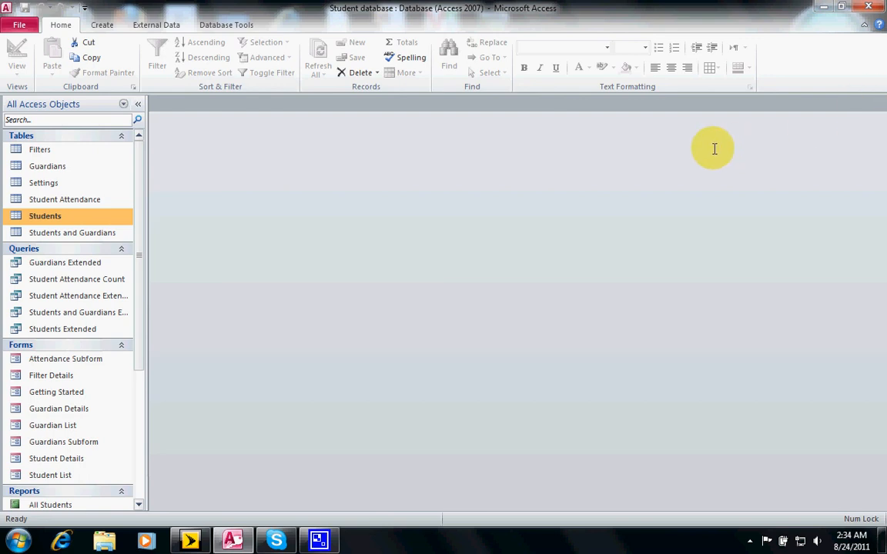
left_click(64, 200)
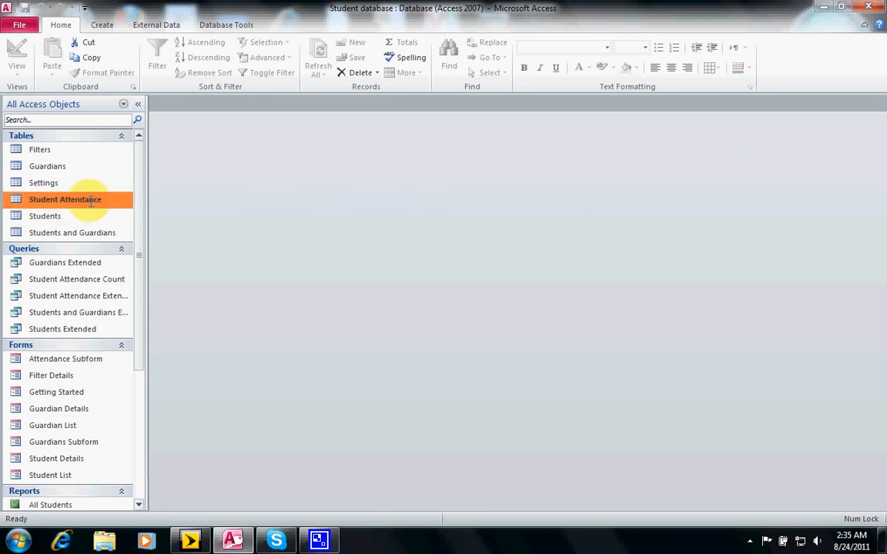
- Permanently delete John Doe's 8/24/2011 record from the Student Attendance table
double_click(64, 200)
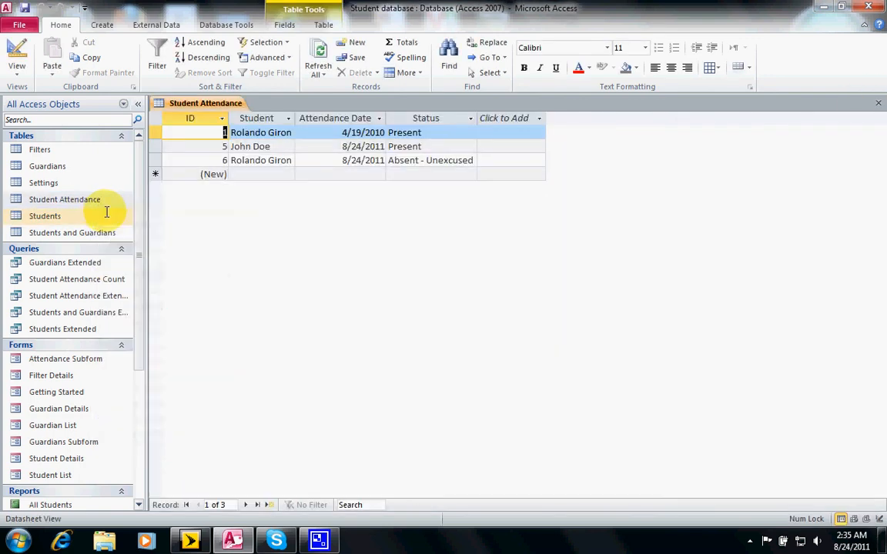
mouse_move(290, 189)
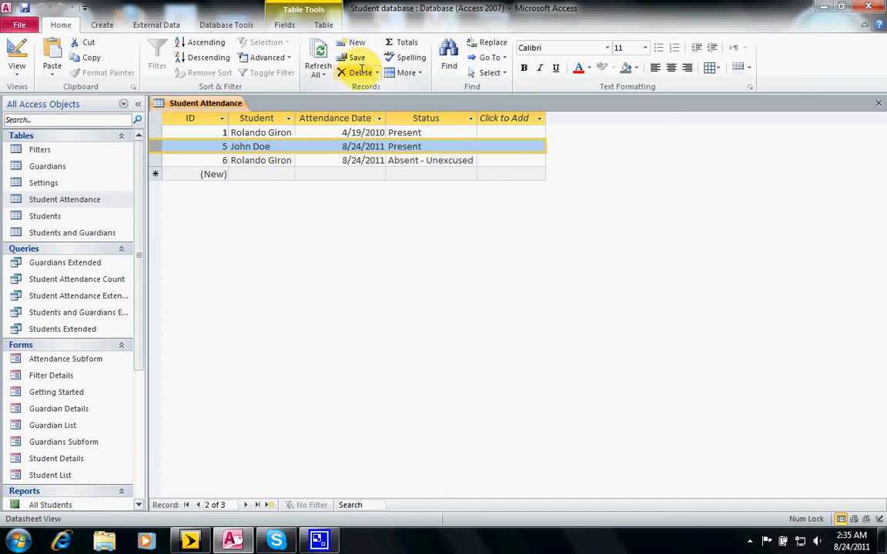
left_click(357, 72)
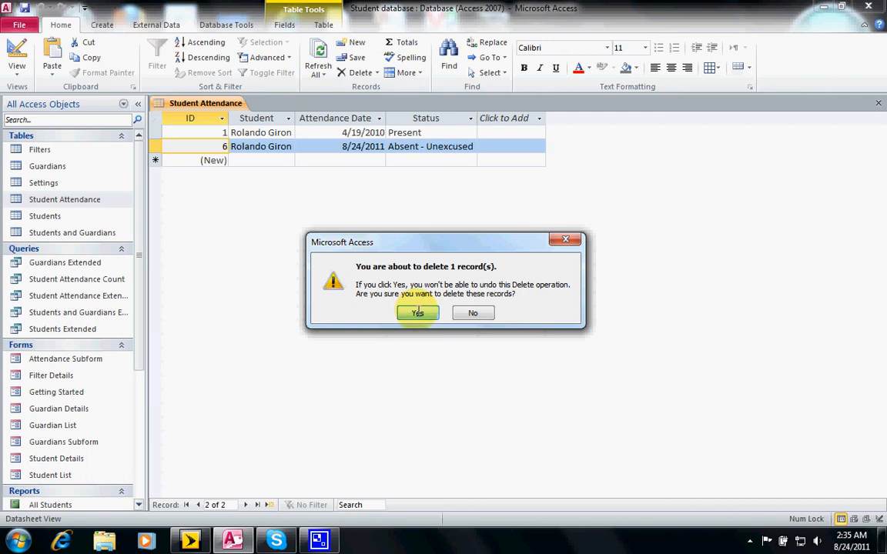
left_click(417, 313)
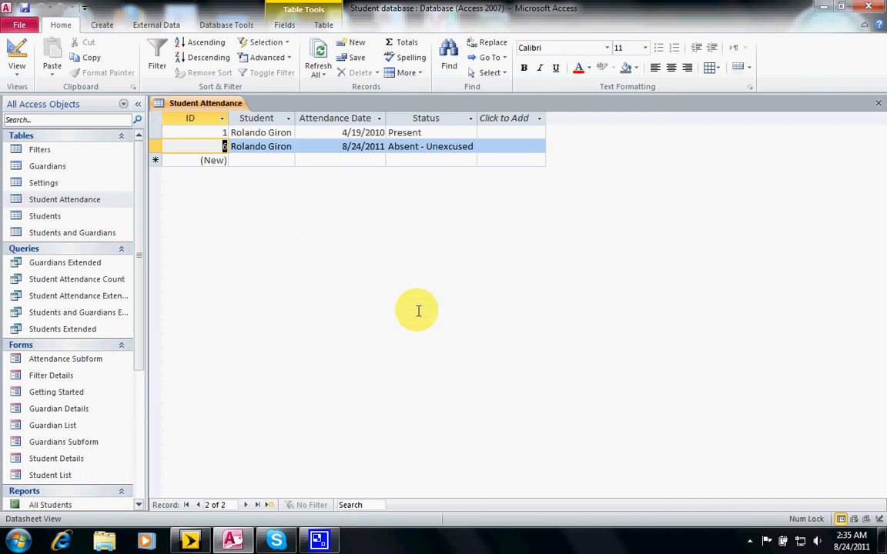
mouse_move(303, 154)
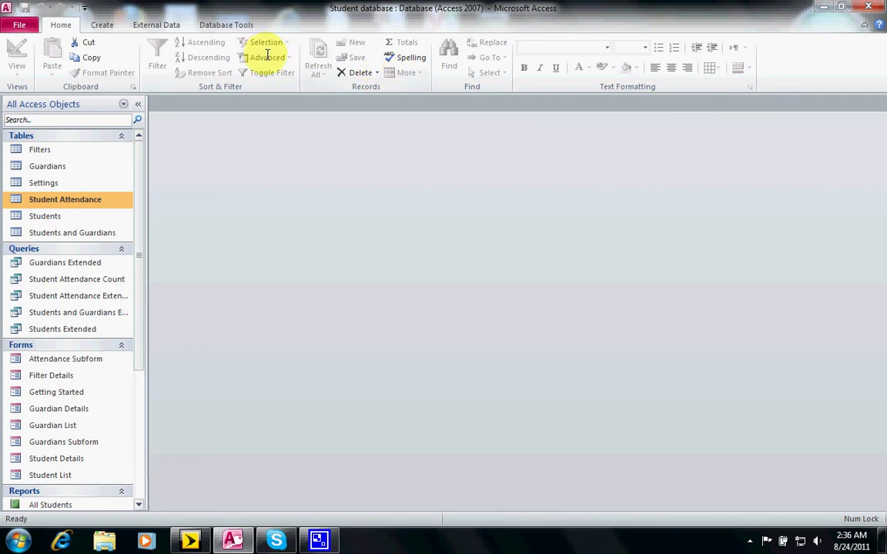
- Run Compact and Repair Database from the Database Tools ribbon
left_click(231, 25)
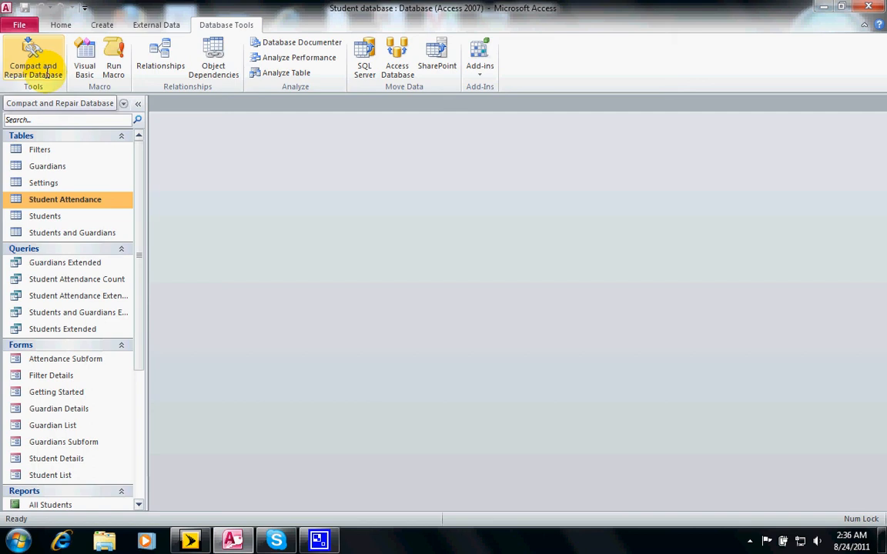
double_click(54, 475)
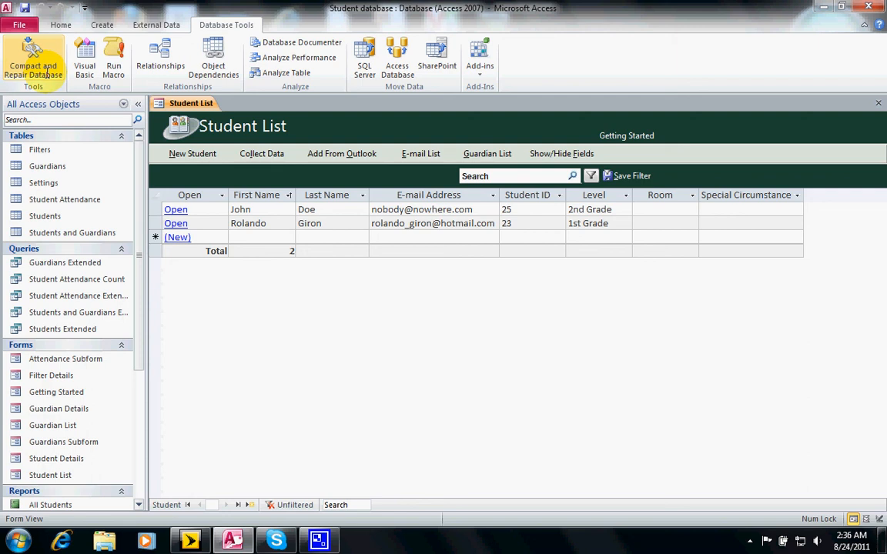
mouse_move(154, 152)
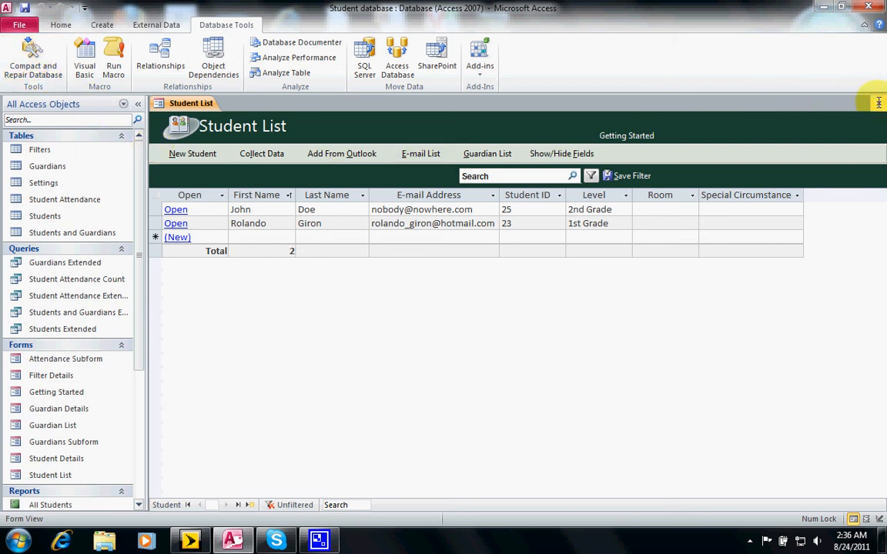
- Close the Student List form so no objects remain open
left_click(879, 102)
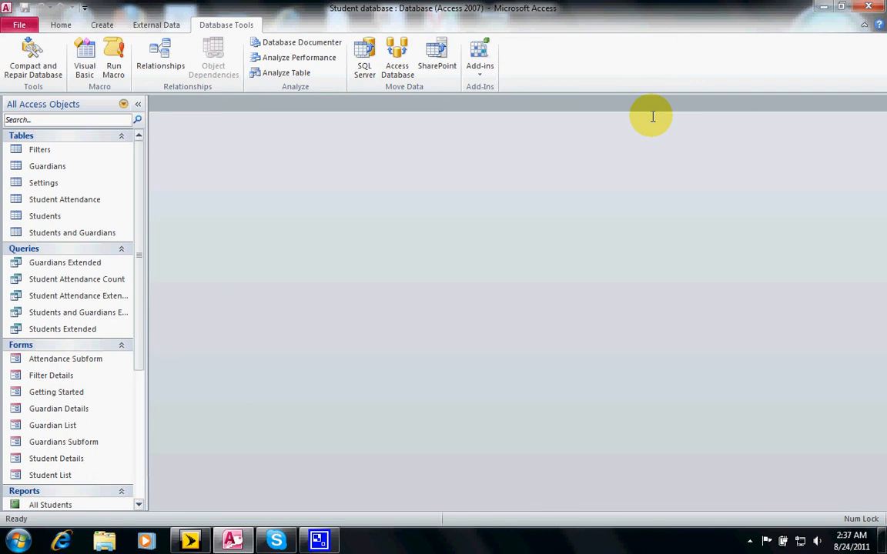
mouse_move(607, 152)
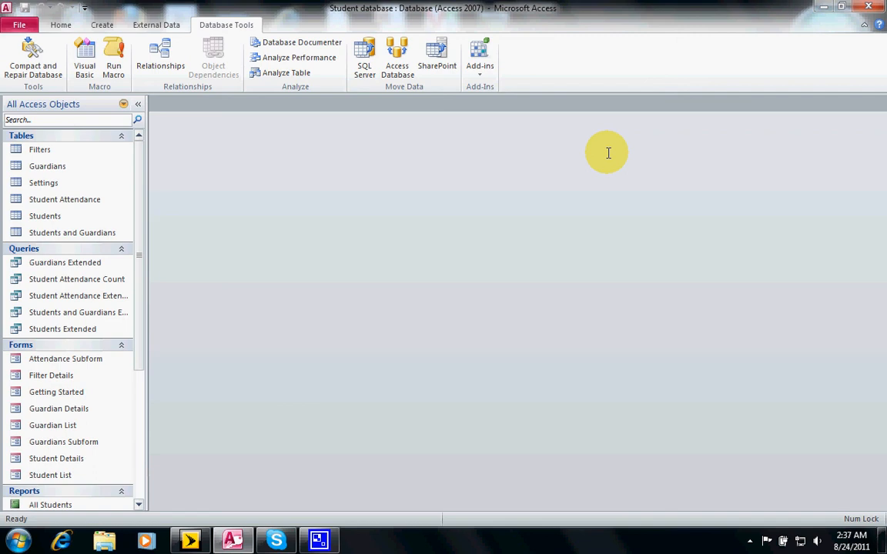
mouse_move(495, 185)
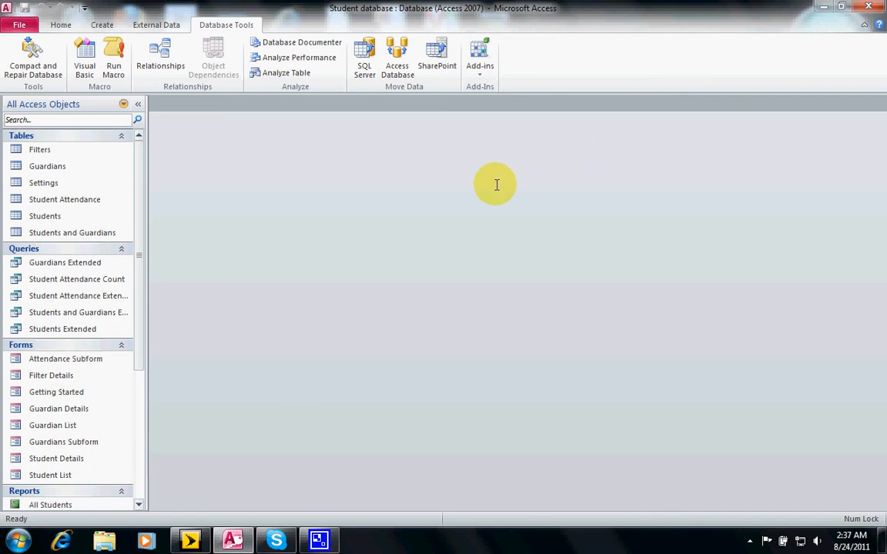